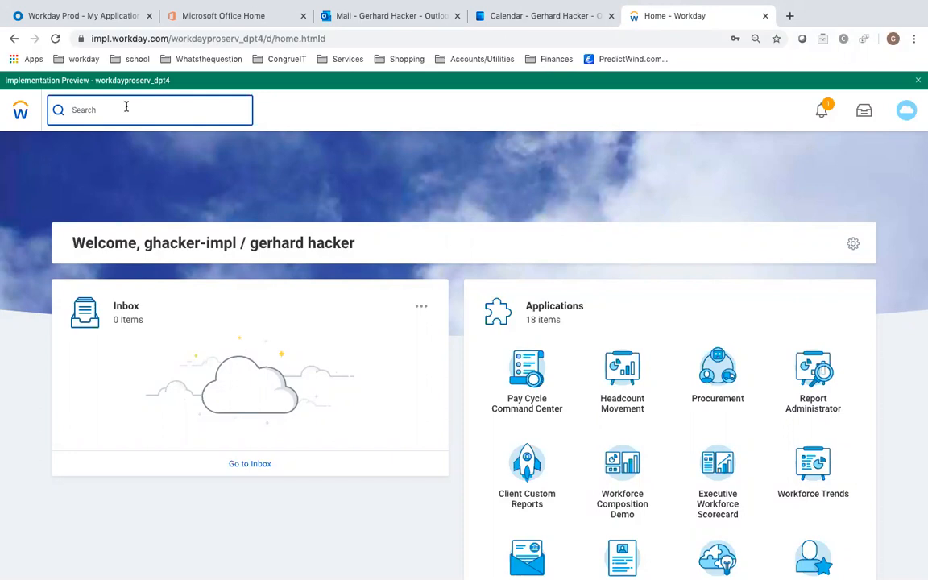
- Start a Matrix custom report named Attrition R12 on the Trended Workers data source
type("cre cu re")
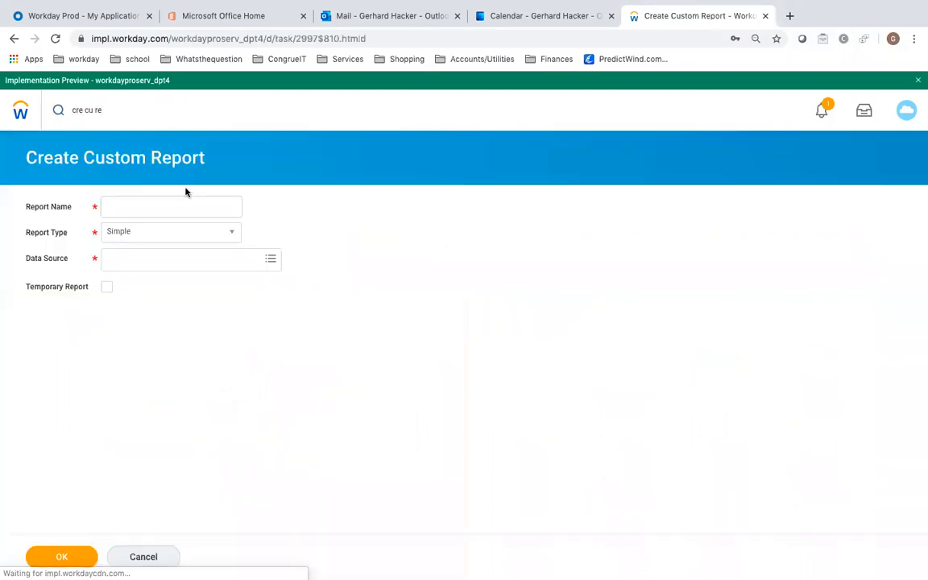
left_click(170, 232)
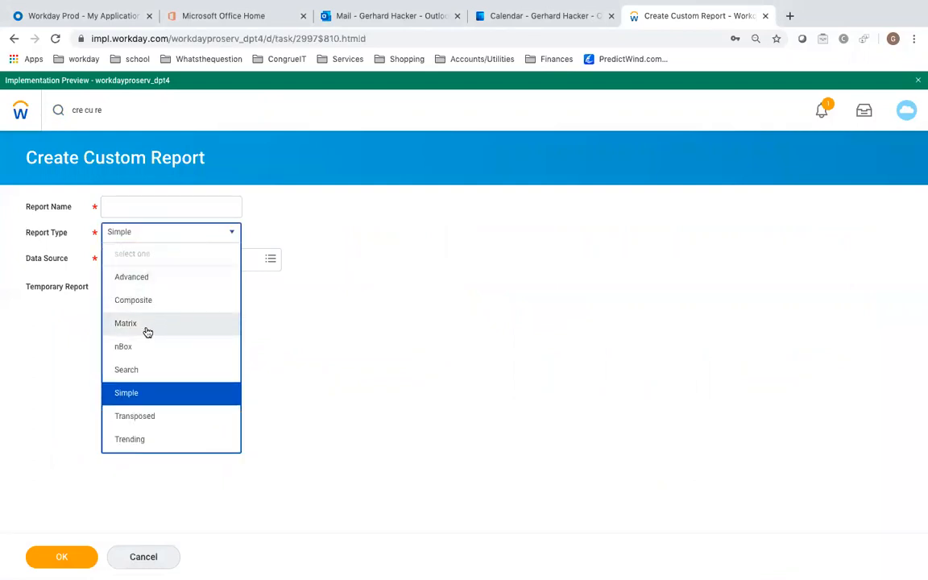
left_click(126, 322)
type("trended wor")
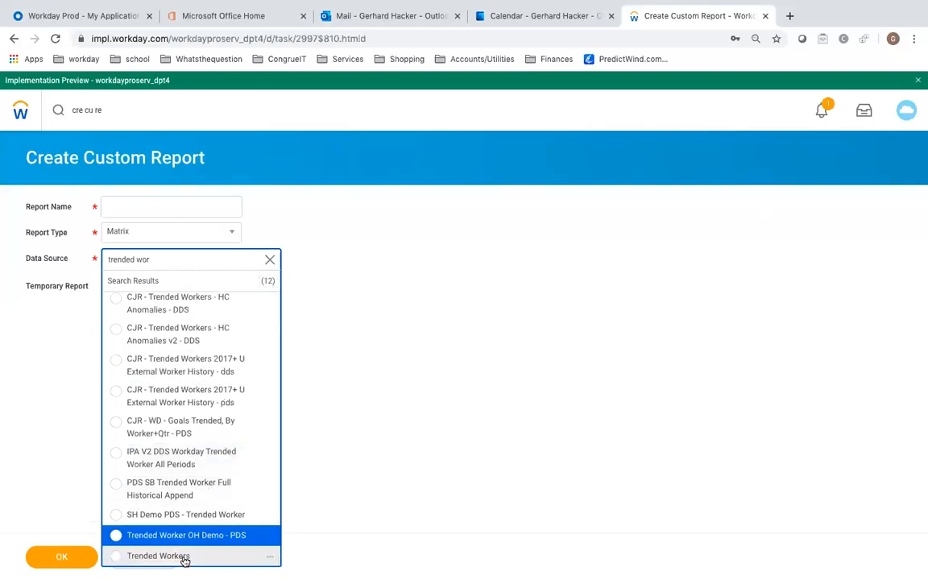
left_click(155, 555)
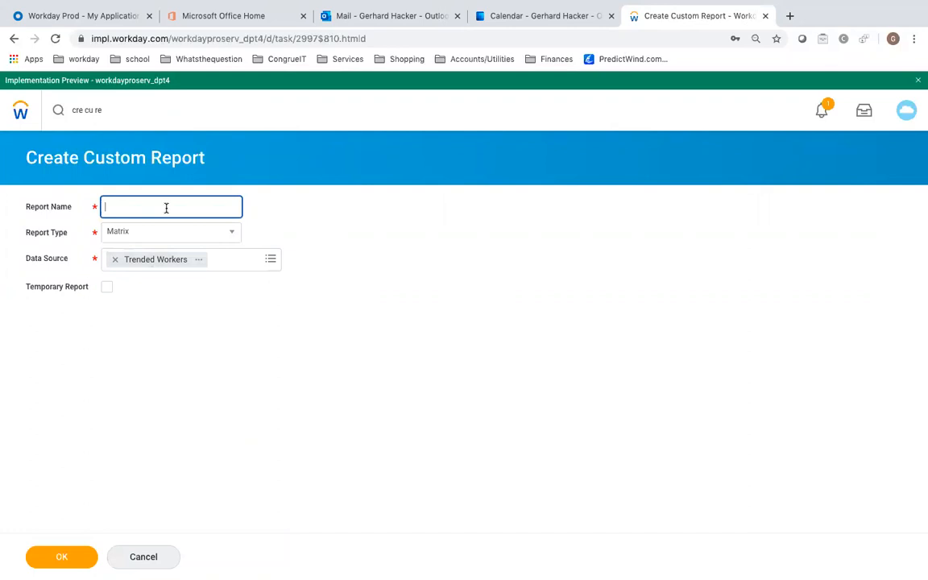
type("Attrition R12")
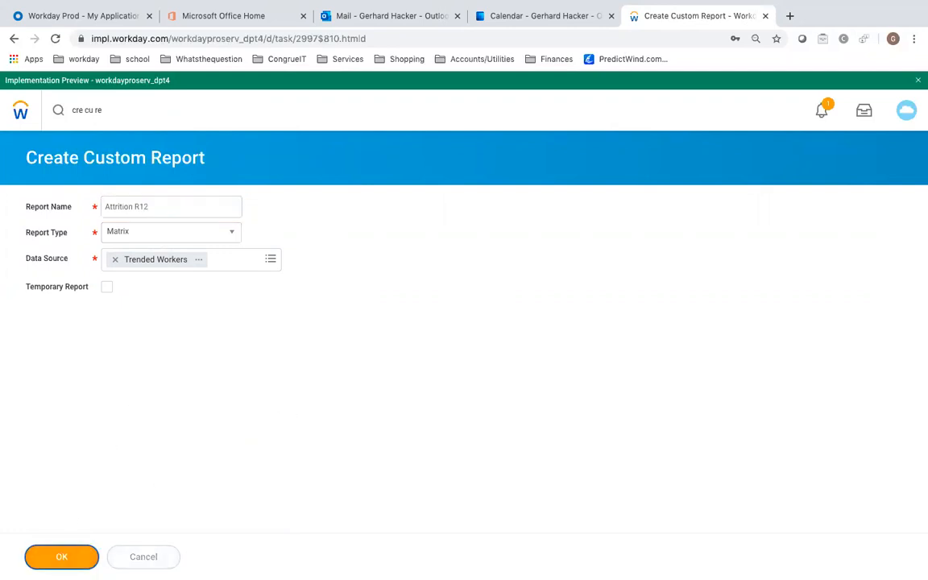
- Create the report with Default Filter and change the summarized field's type from Count to Calculation
left_click(61, 557)
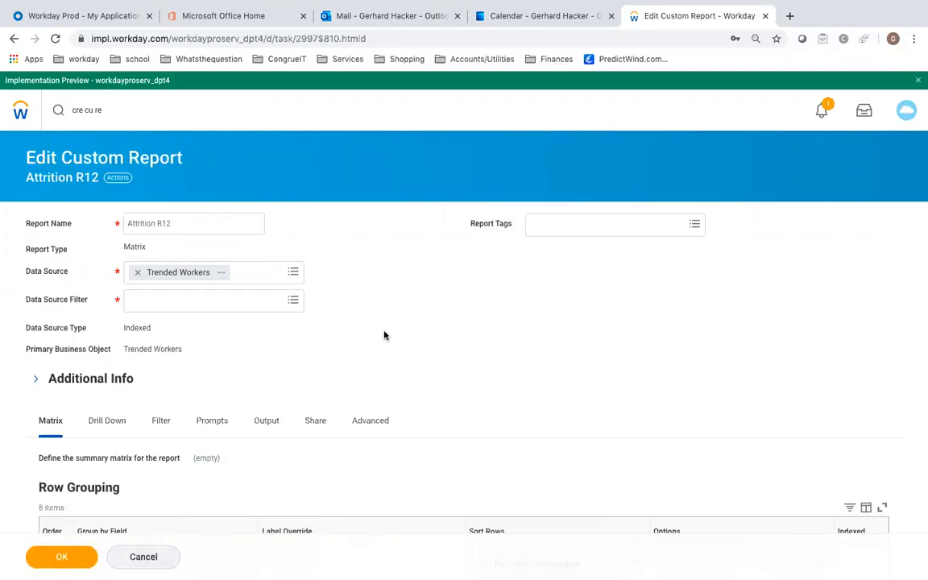
left_click(206, 300)
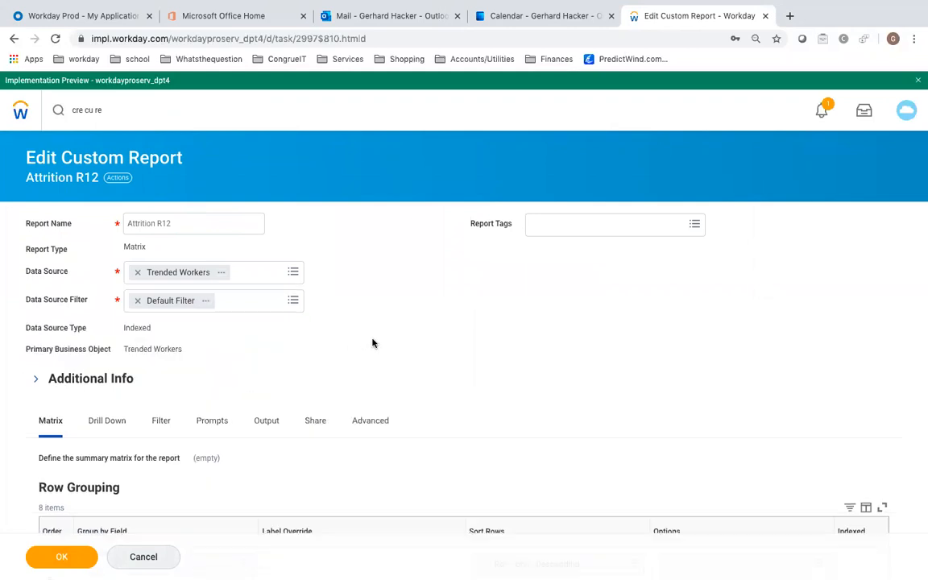
scroll("down", 3)
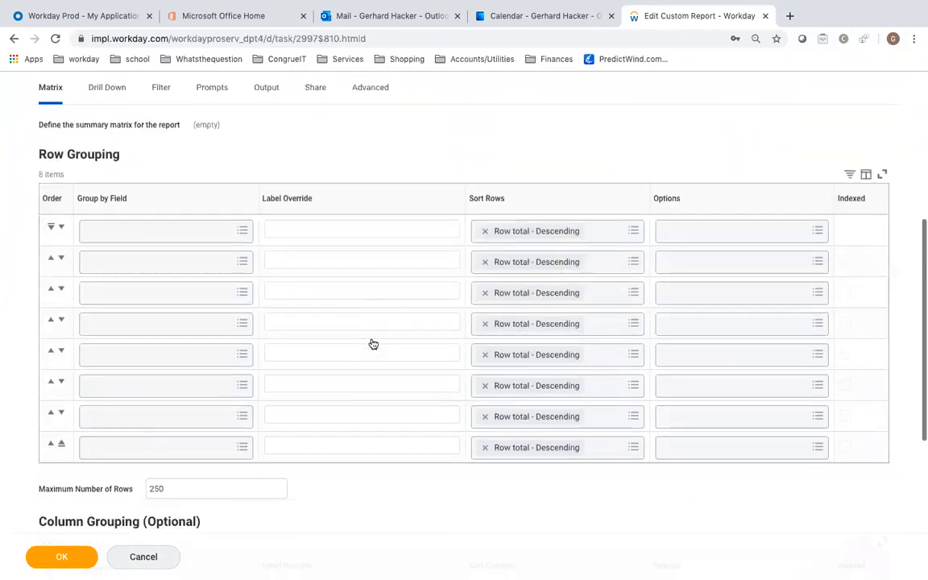
scroll("down", 3)
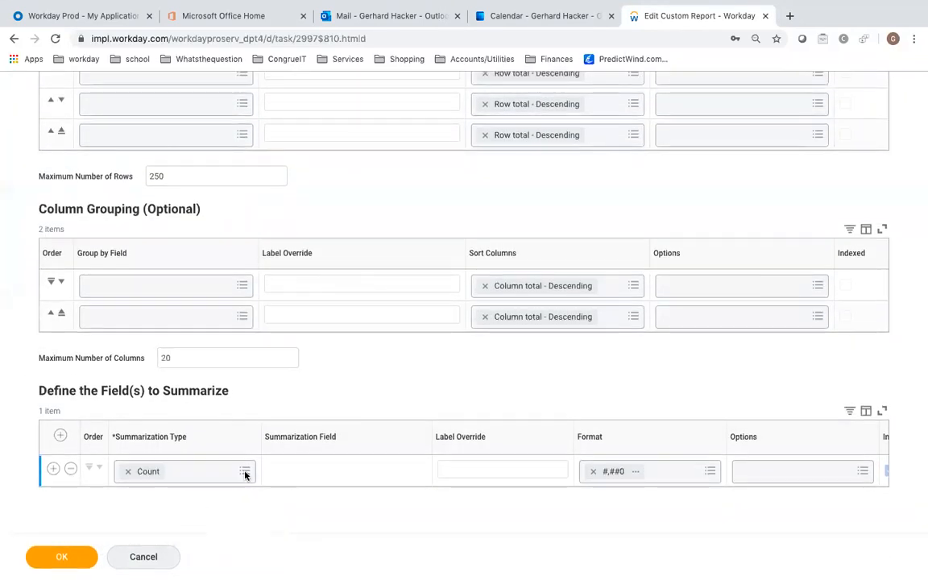
left_click(245, 472)
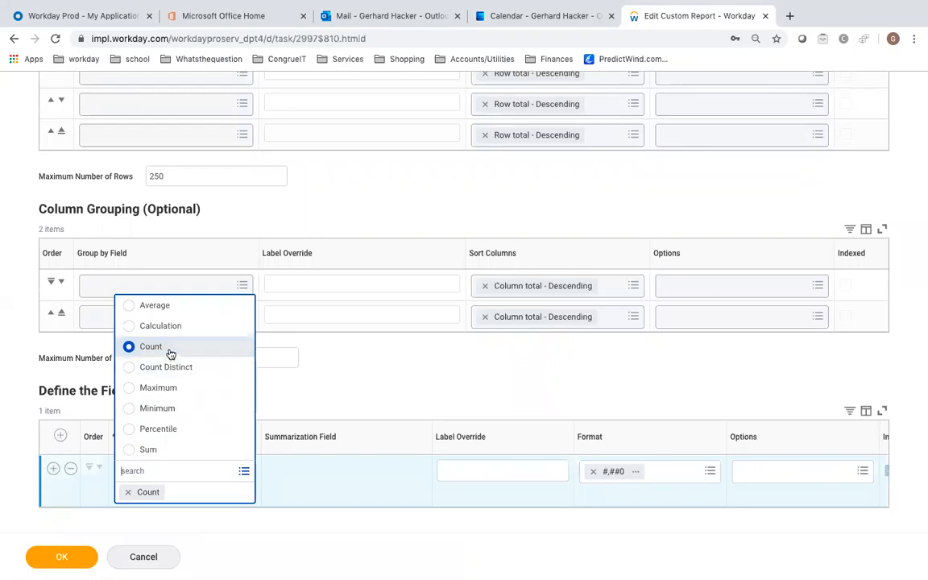
left_click(161, 325)
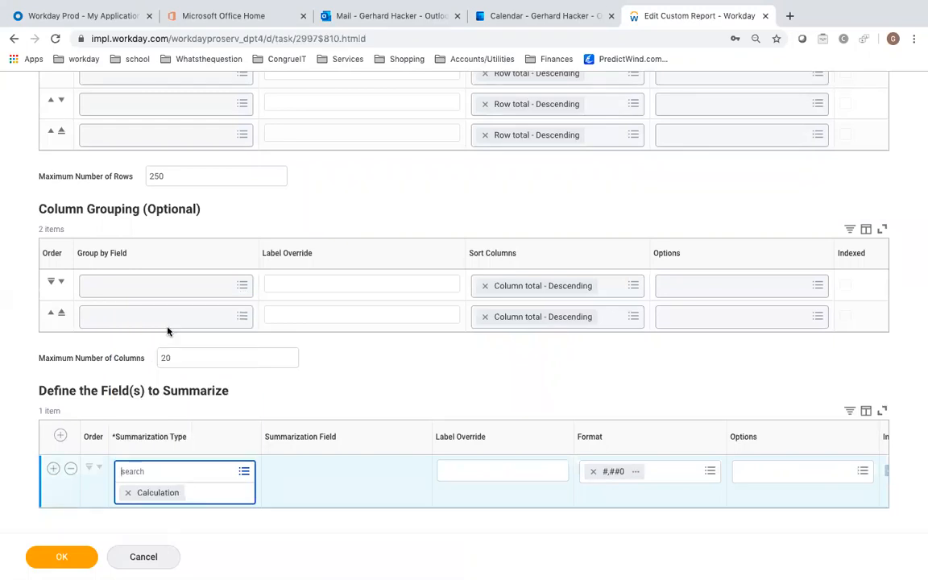
left_click(157, 493)
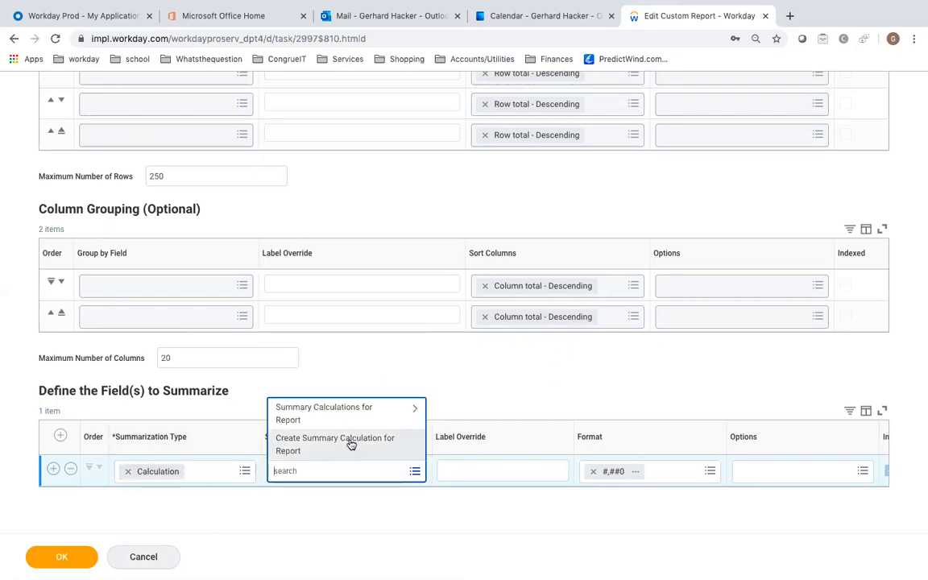
mouse_move(355, 444)
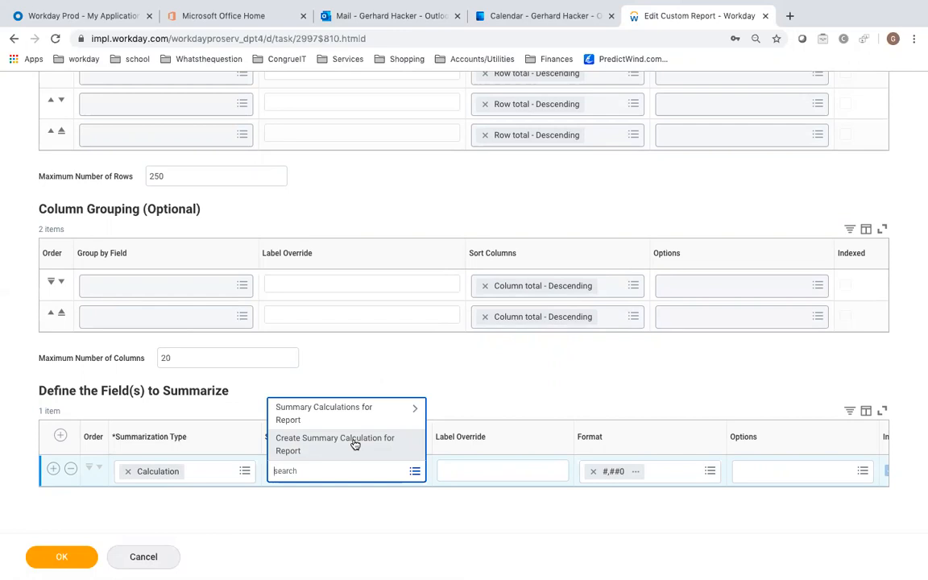
- Create a Summary Calculation field named Total Attrition for the report
left_click(333, 445)
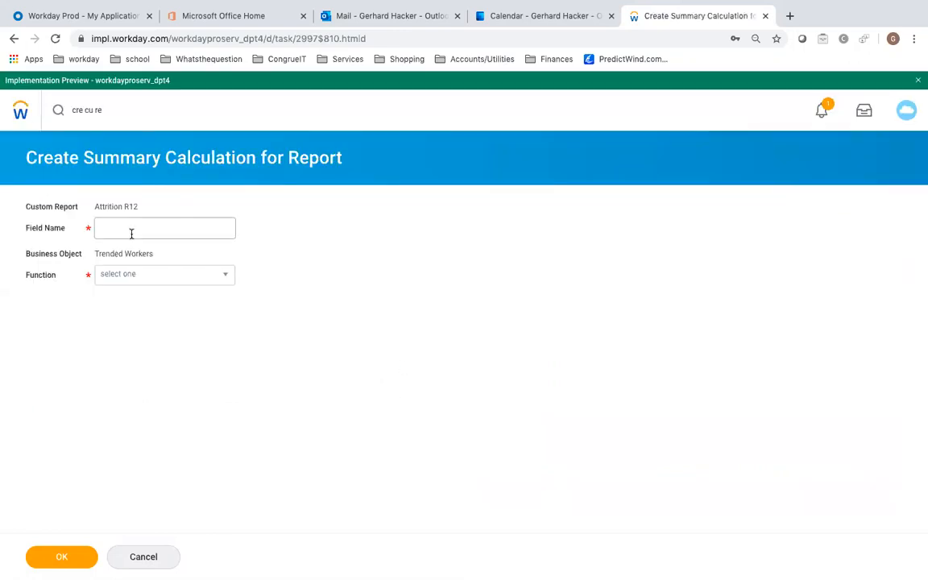
left_click(164, 229)
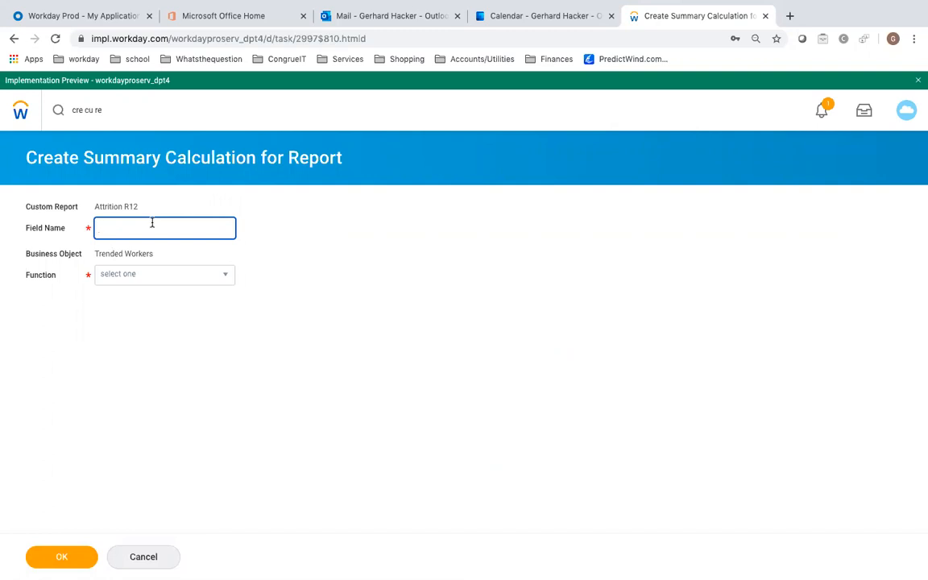
type("Attrition")
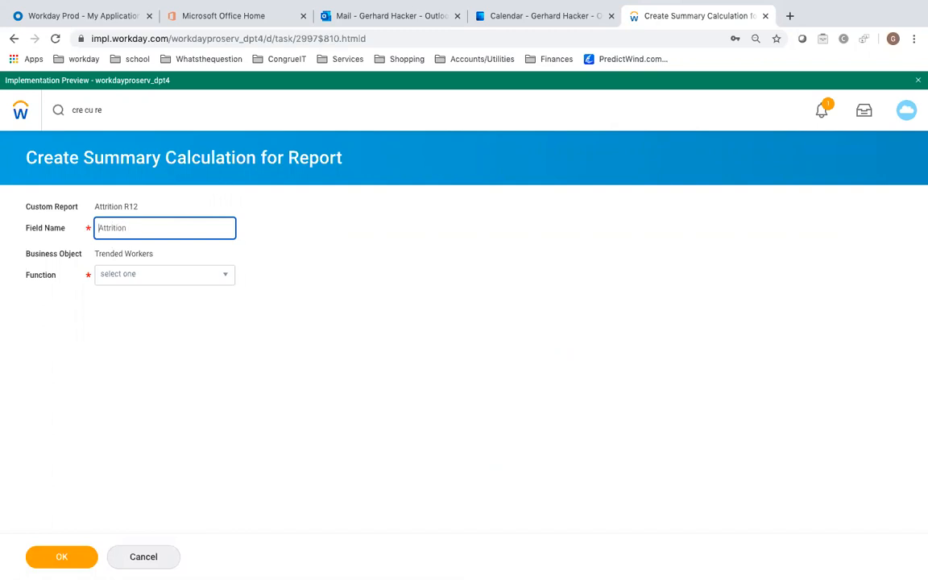
type("Total Attrition")
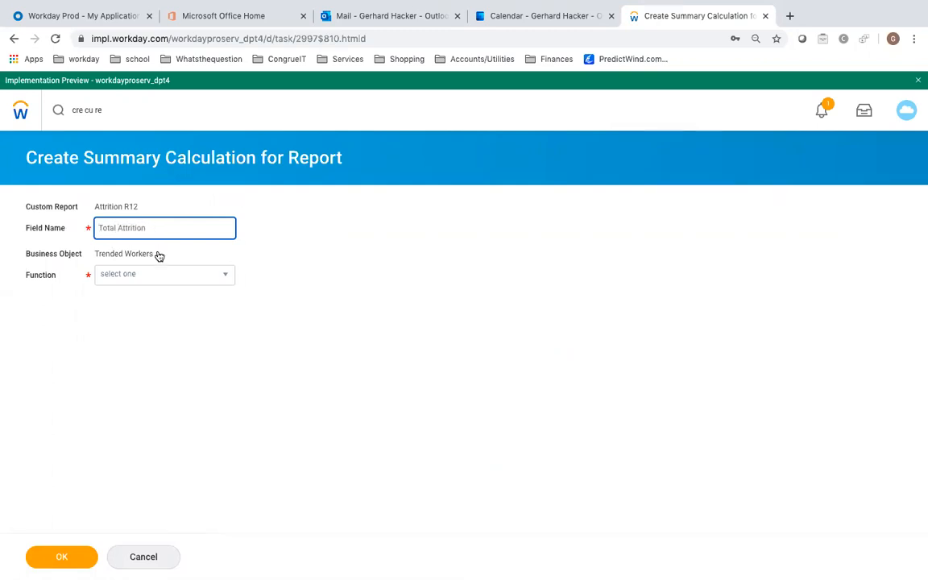
left_click(164, 274)
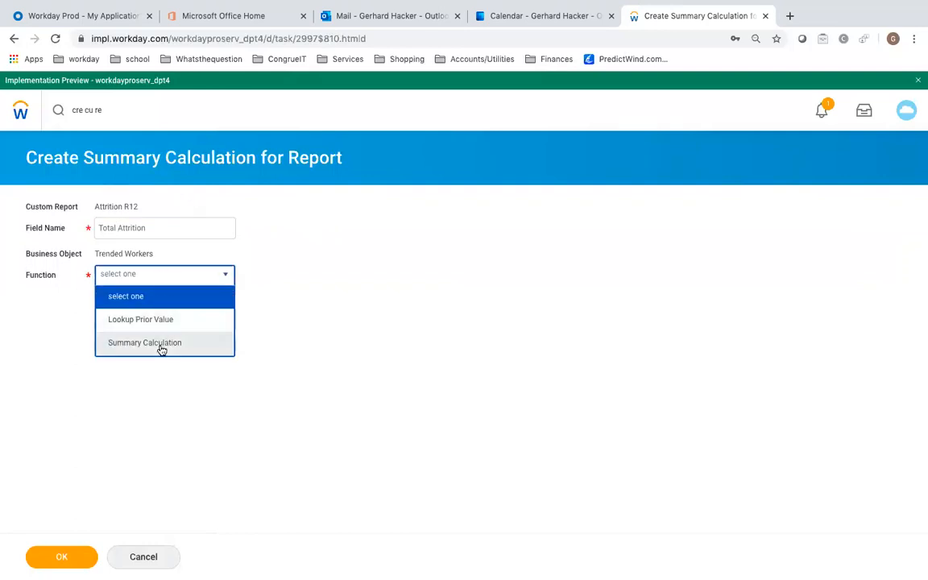
left_click(145, 341)
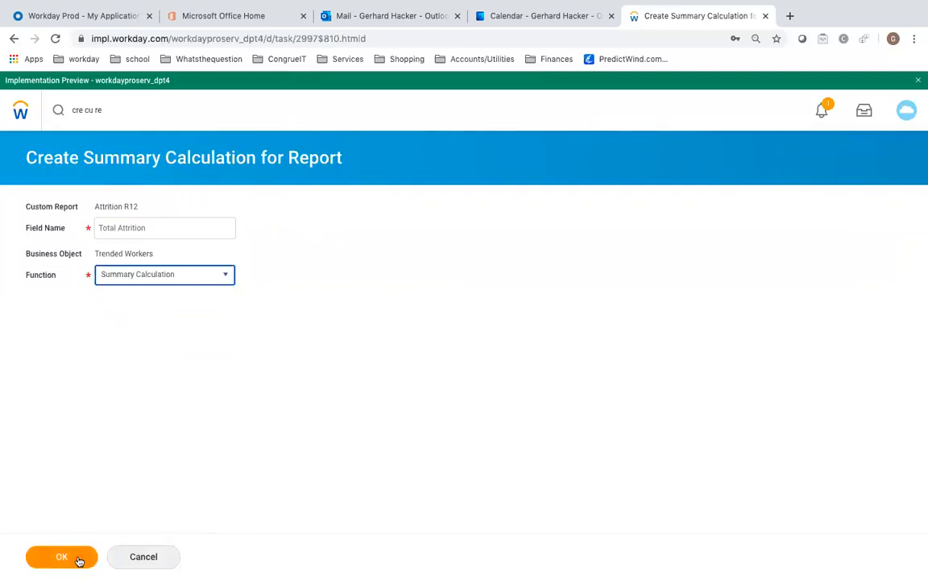
left_click(58, 557)
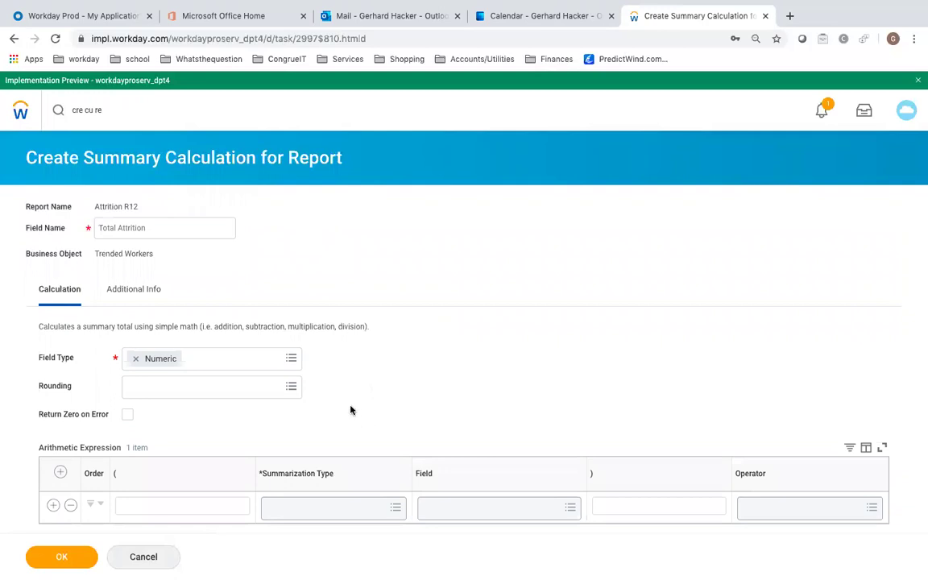
- Set Total Attrition's first expression row to summarize by Calculation
left_click(332, 505)
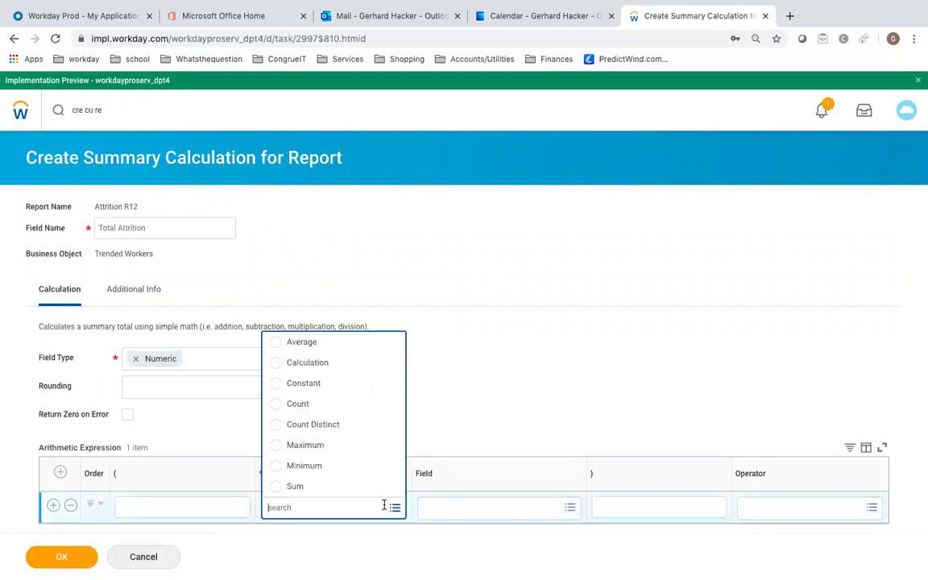
left_click(309, 362)
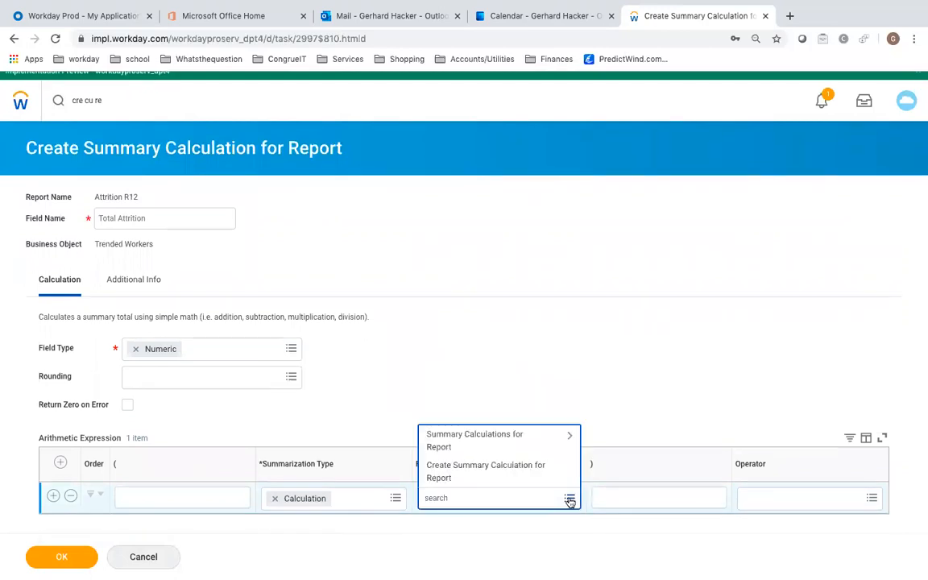
mouse_move(485, 474)
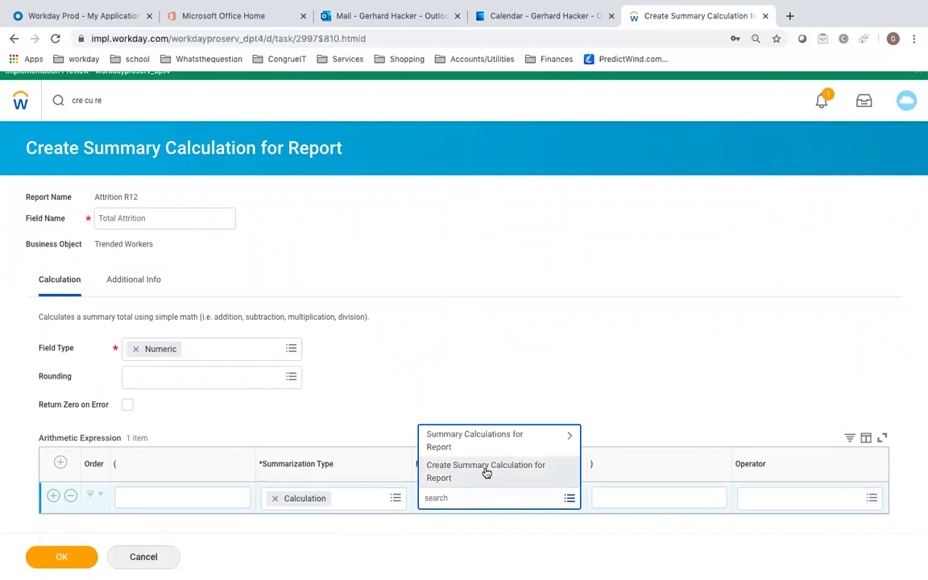
- Create a Lookup Prior Value calculation named Turnover Last 12 summarized by Sum
left_click(486, 470)
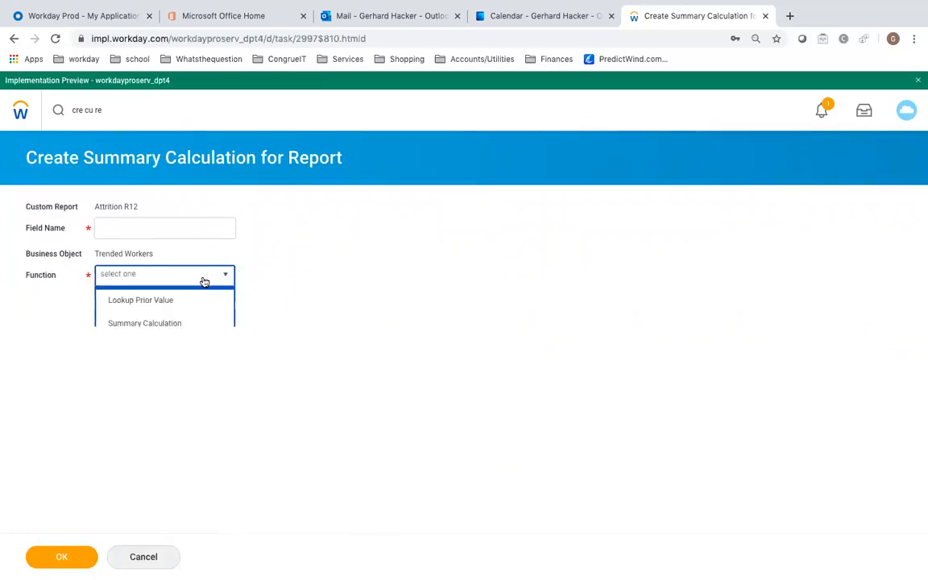
left_click(139, 300)
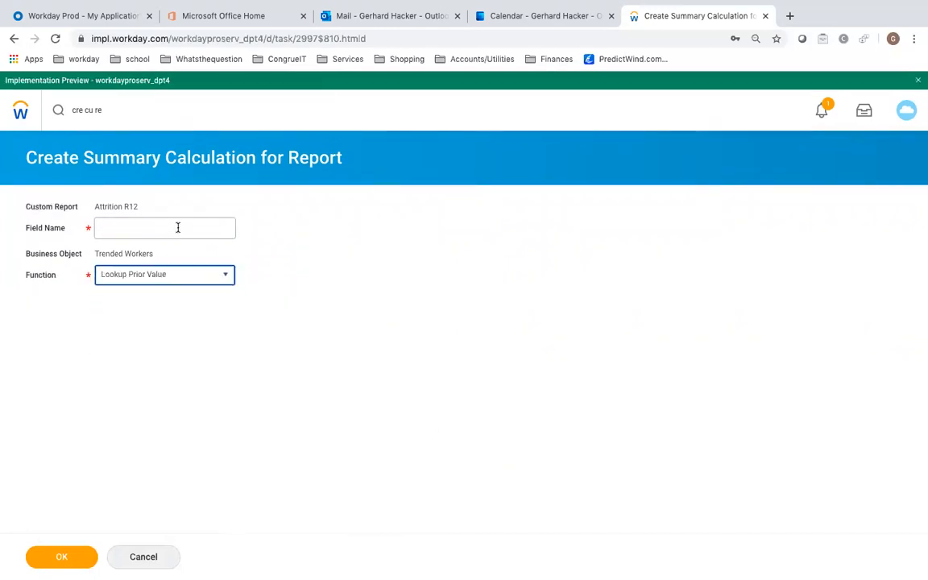
type("Turn")
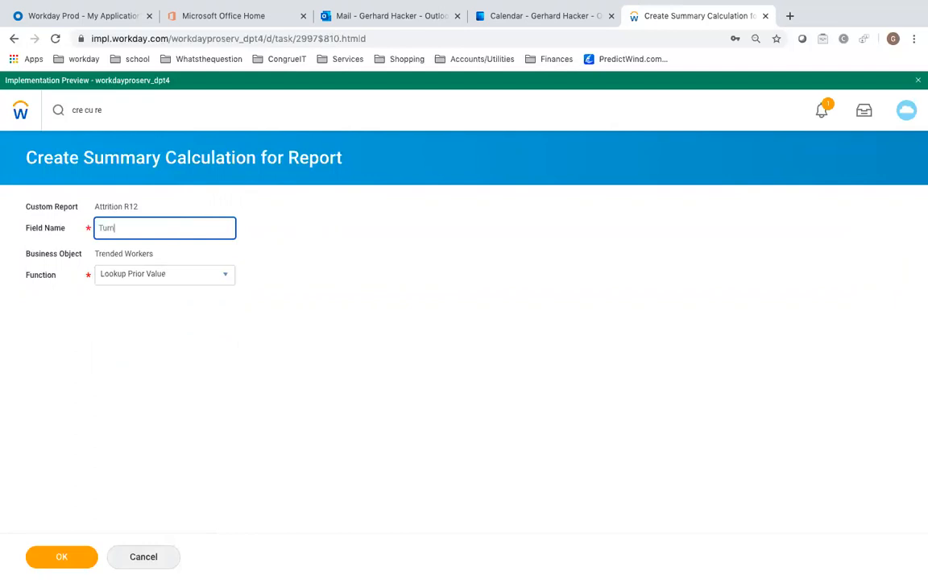
type("over Last 12")
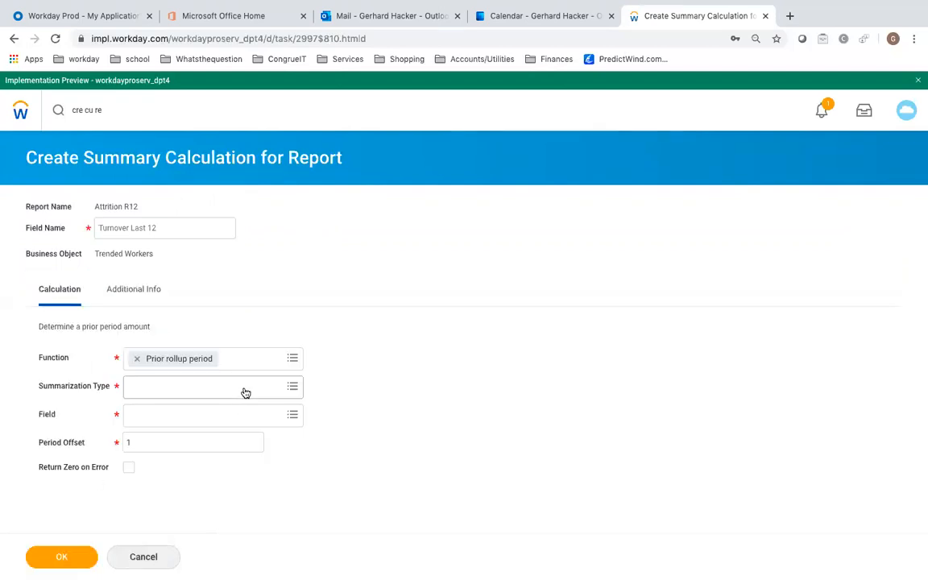
left_click(212, 357)
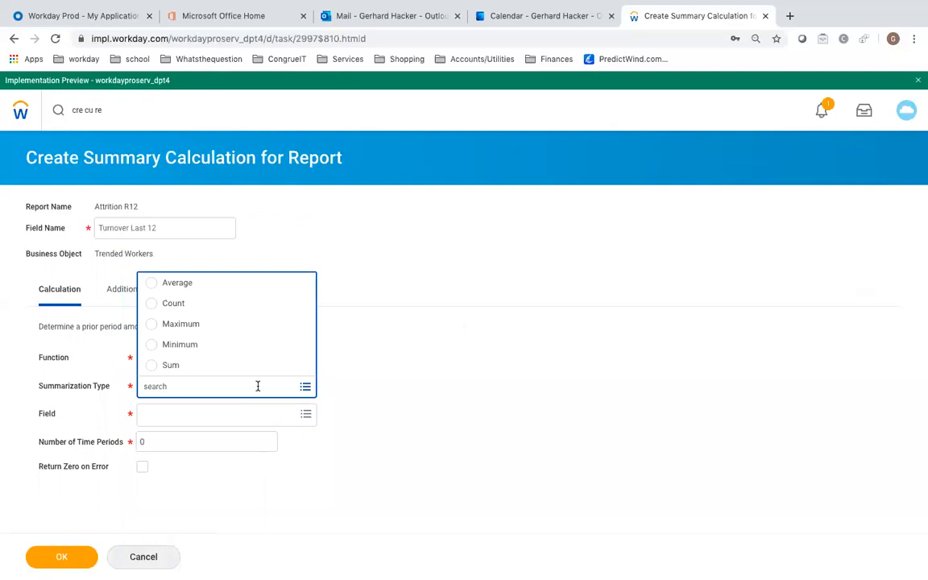
left_click(166, 364)
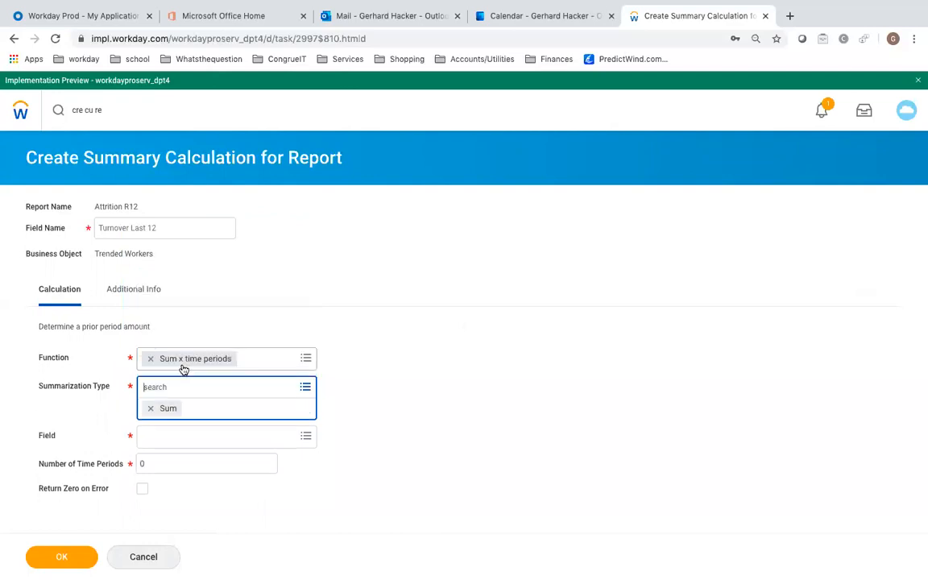
- Sum Termination Count over 12 time periods and save Turnover Last 12
left_click(218, 434)
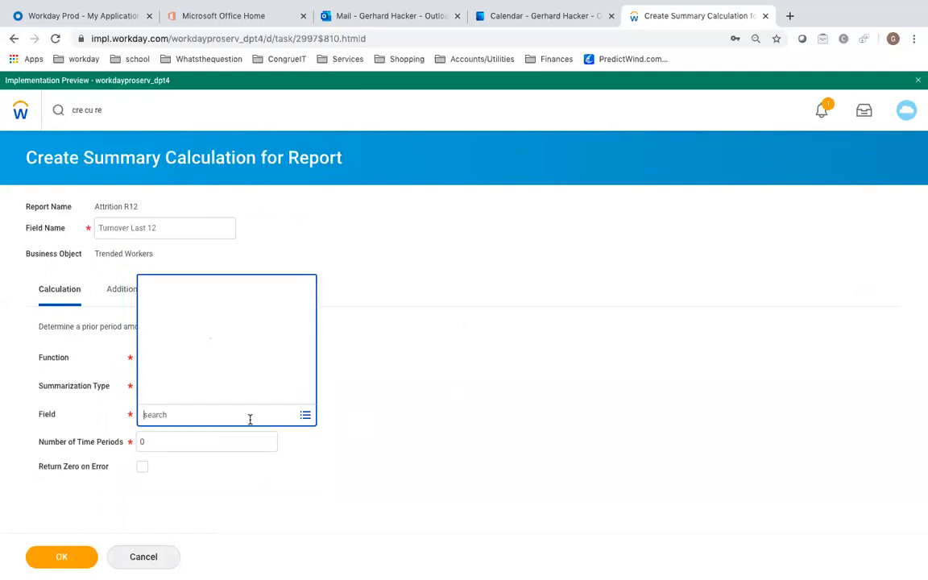
left_click(225, 415)
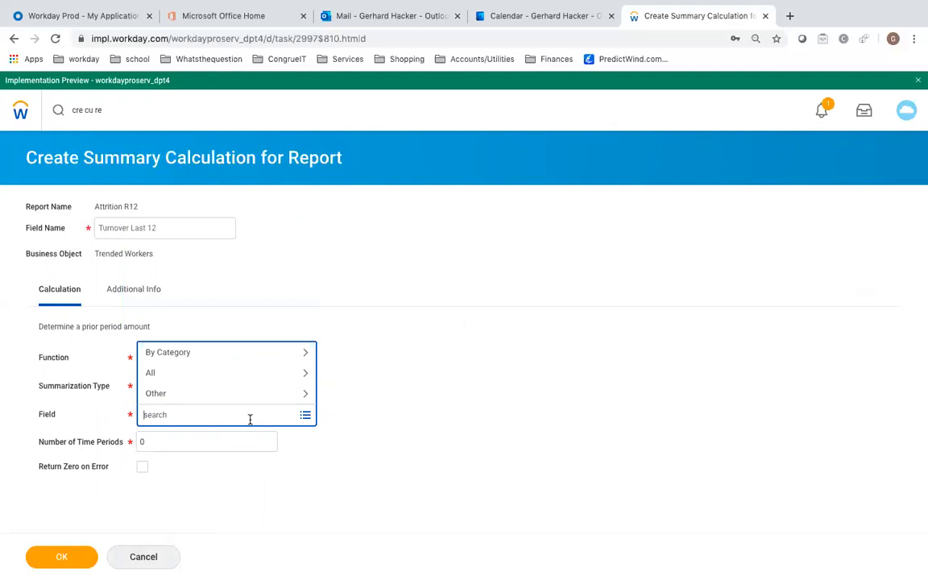
type("termin")
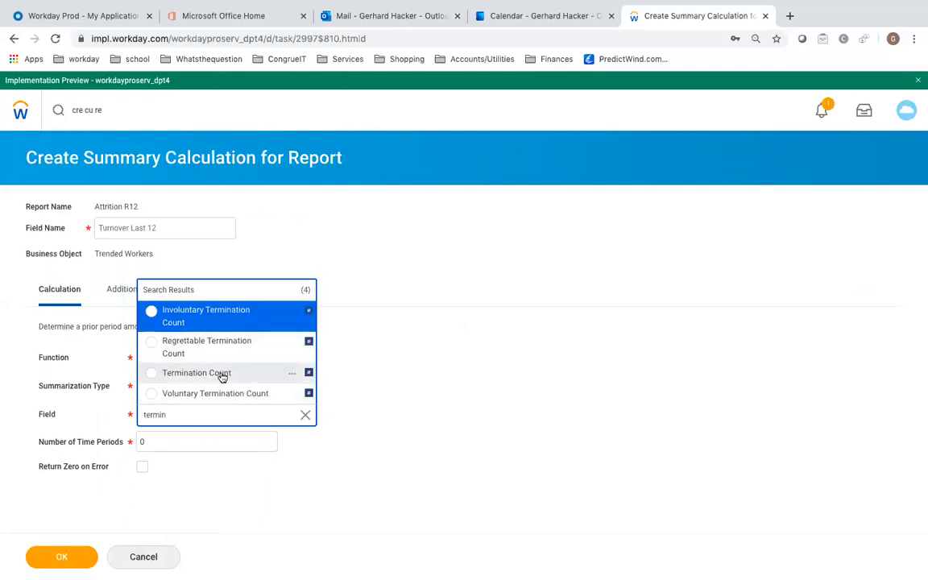
left_click(197, 374)
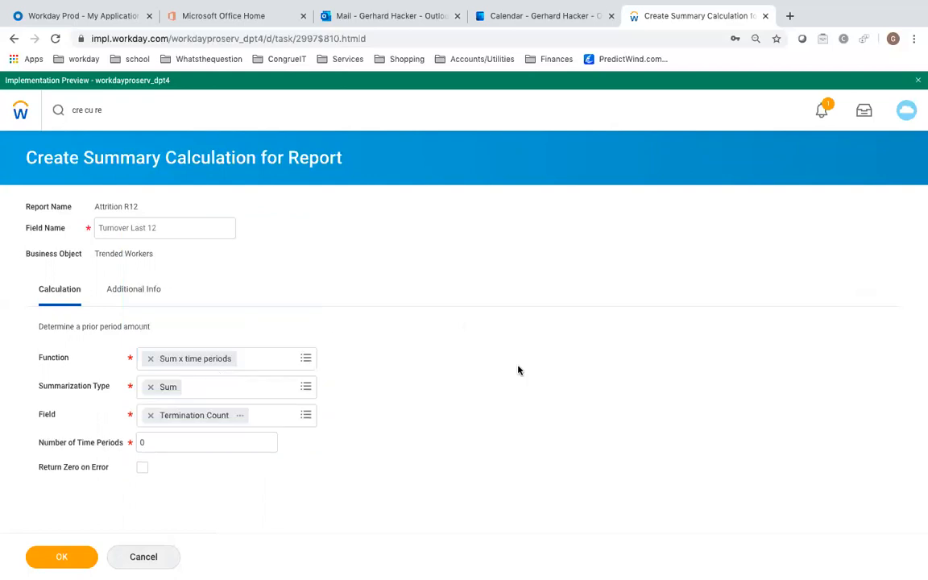
type("12")
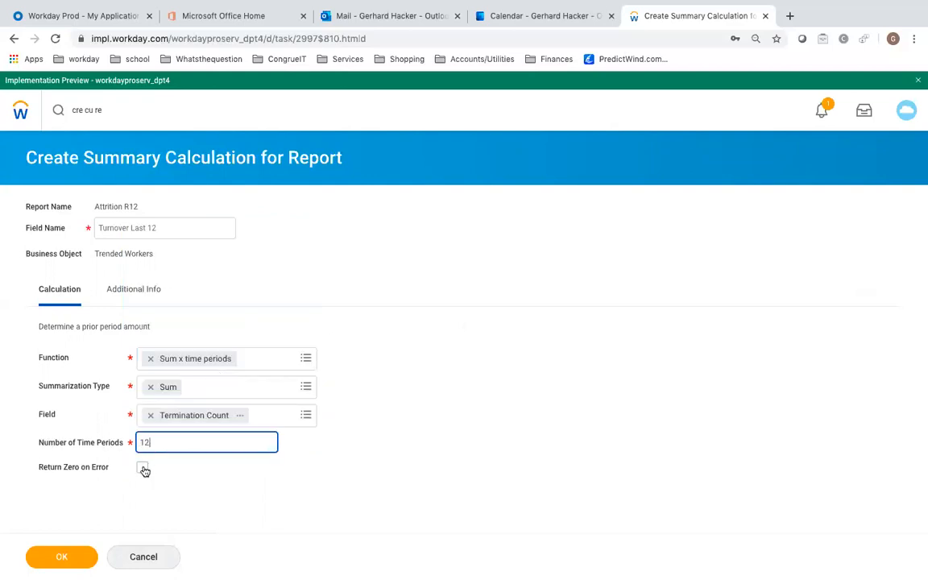
left_click(141, 467)
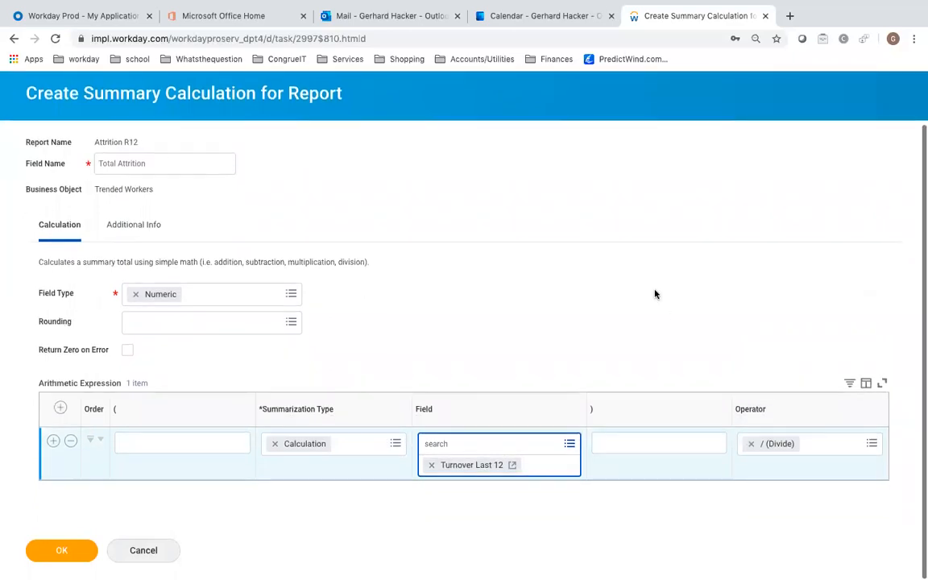
- Add a second expression row to Total Attrition summarized by Calculation
left_click(53, 445)
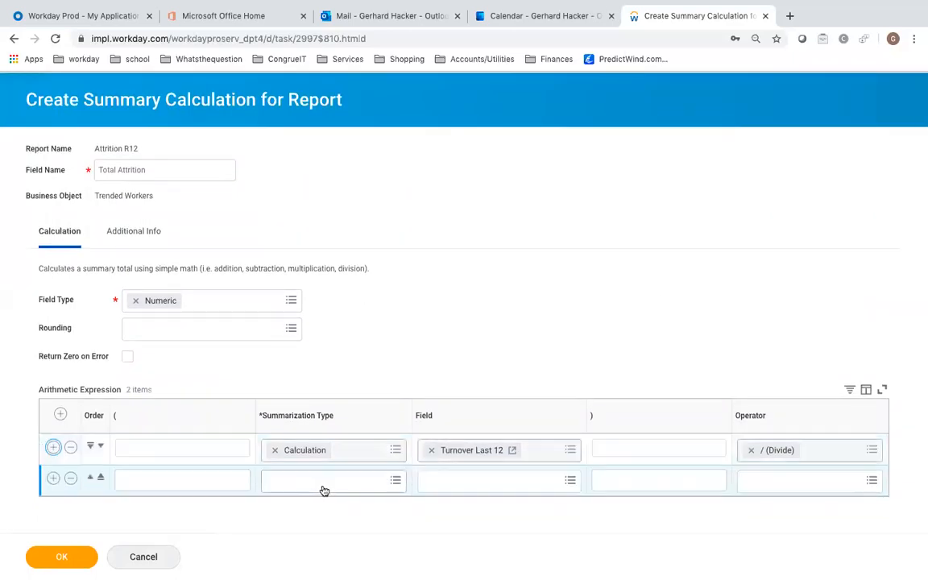
left_click(392, 480)
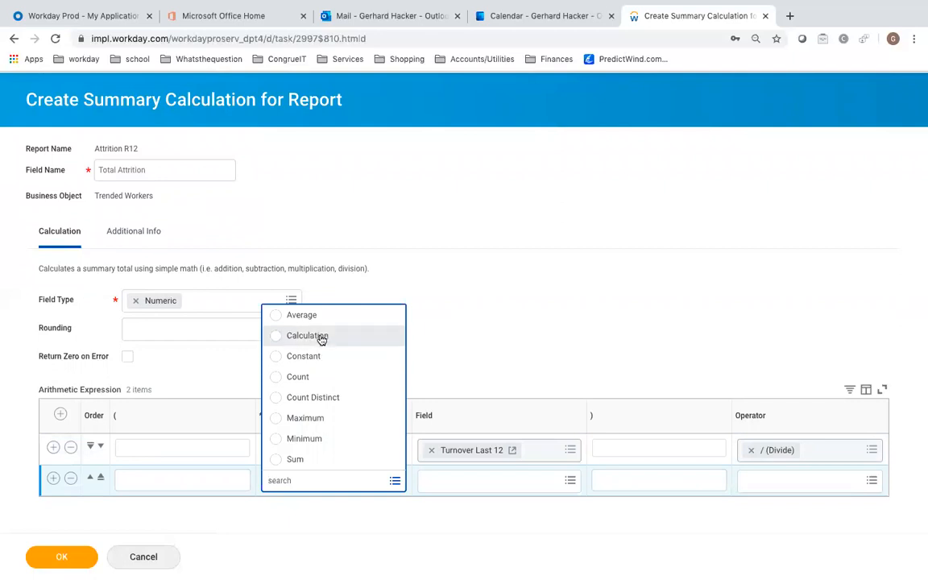
left_click(306, 335)
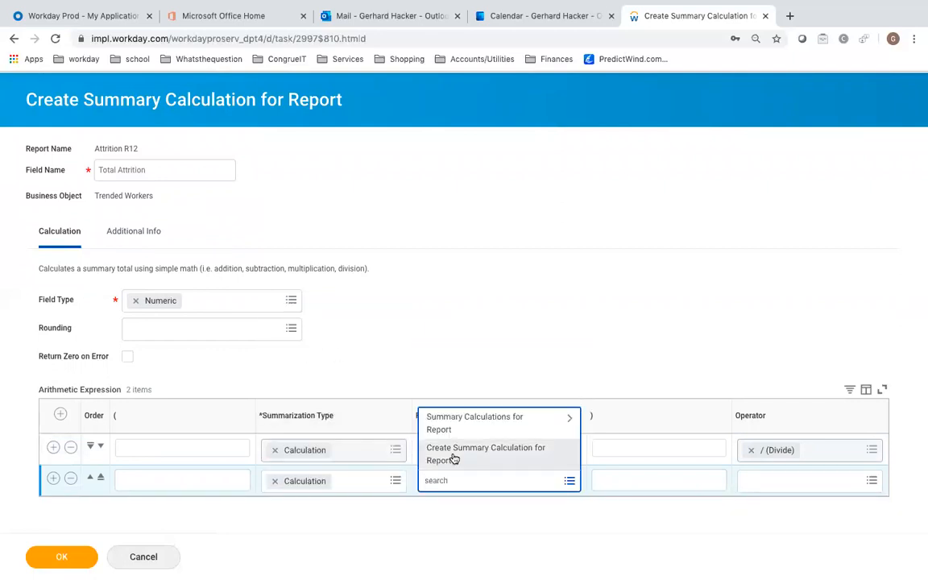
- Create Ave HC Last 12 as a Lookup Prior Value calculation averaging over time periods
left_click(487, 454)
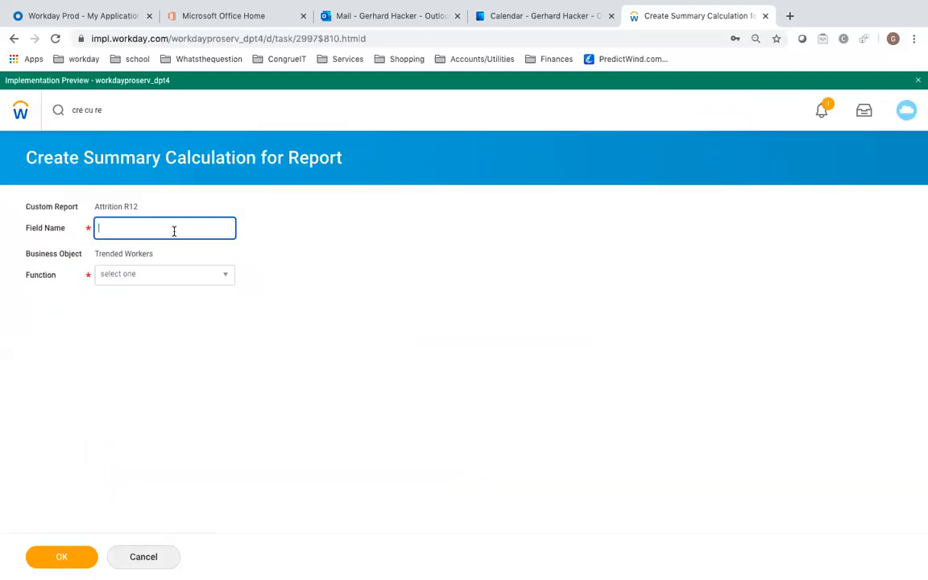
type("Ave HC Last 12")
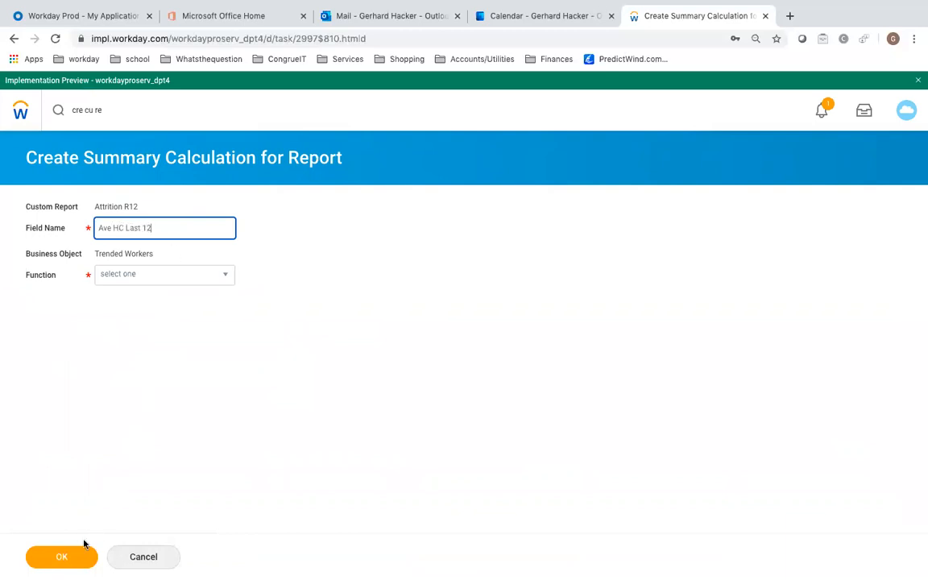
left_click(58, 558)
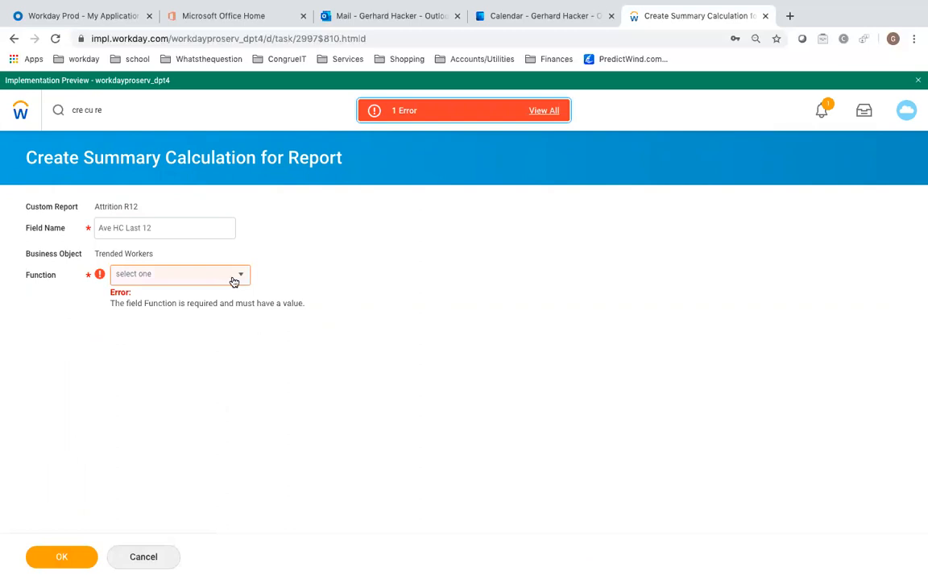
left_click(180, 274)
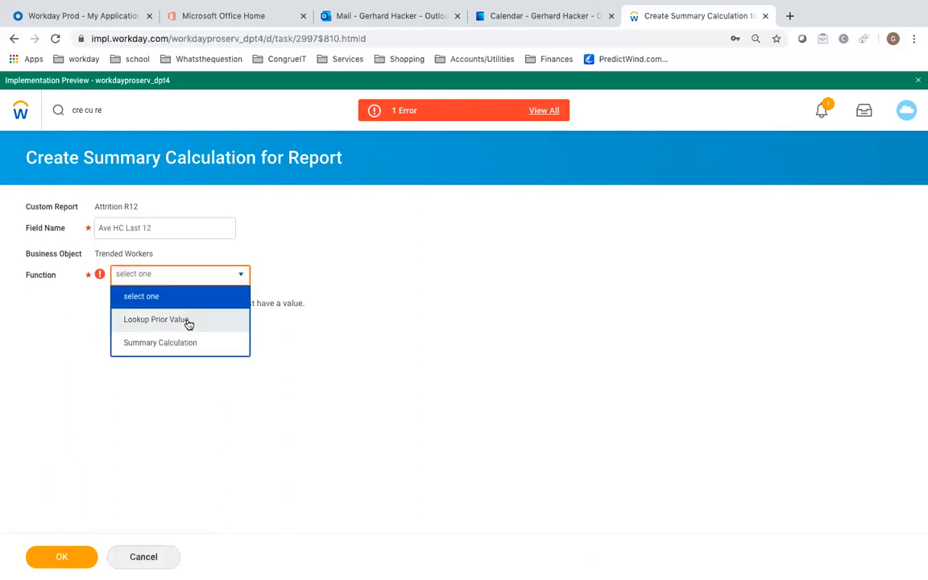
left_click(154, 319)
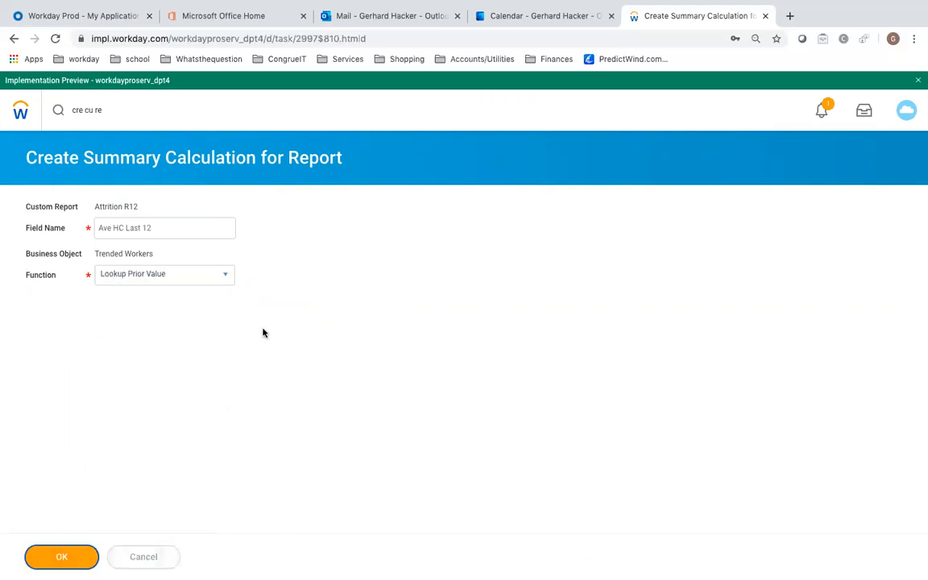
left_click(164, 273)
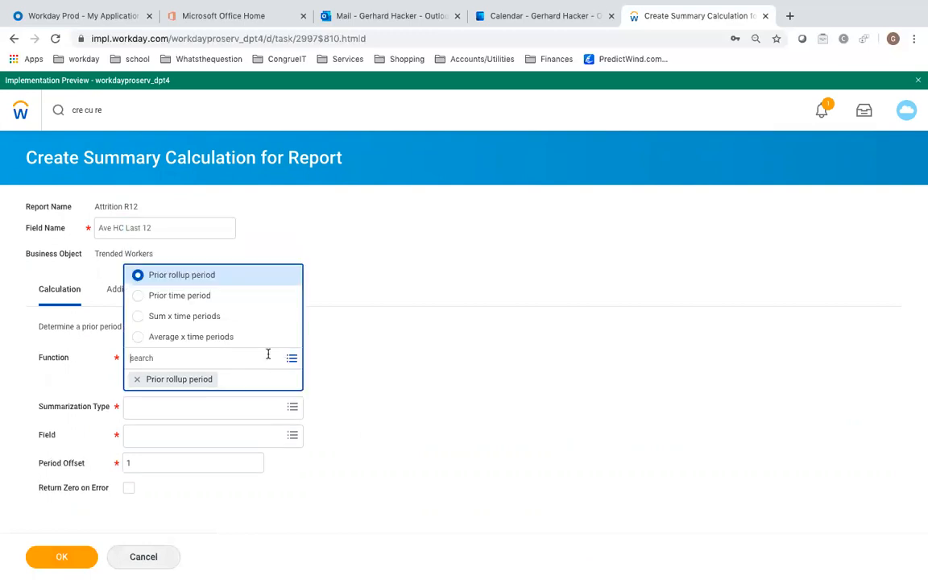
left_click(190, 337)
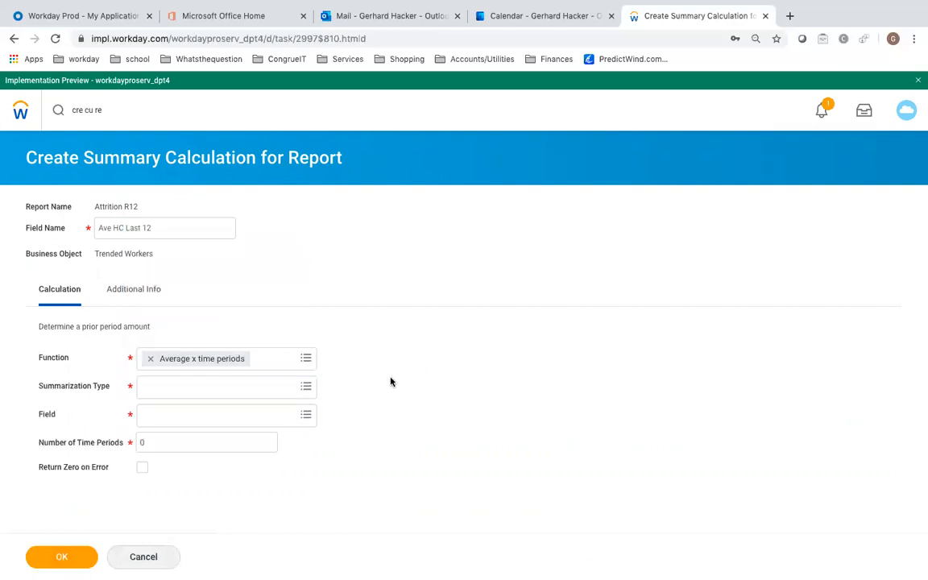
- Sum Ending Headcount each period over 12 periods and save Ave HC Last 12
left_click(225, 387)
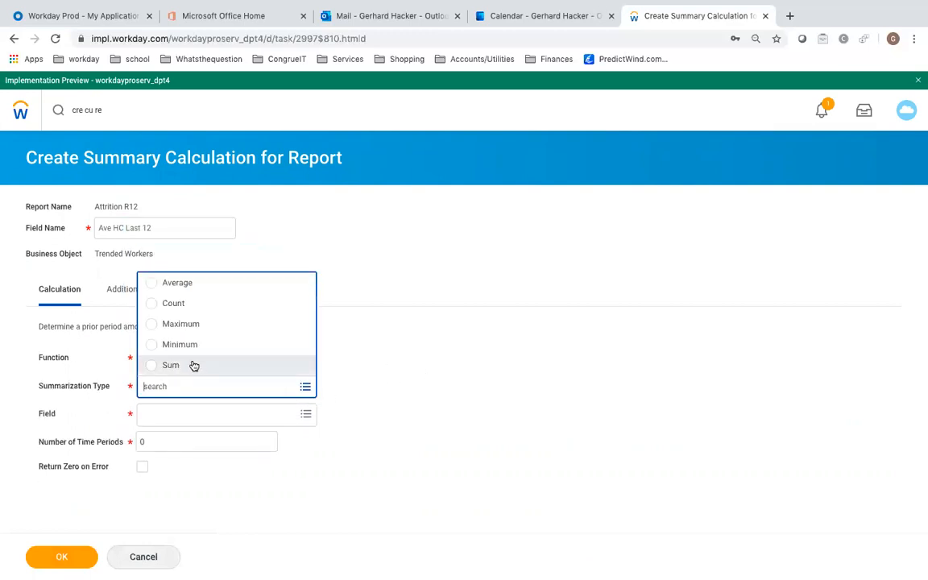
left_click(171, 366)
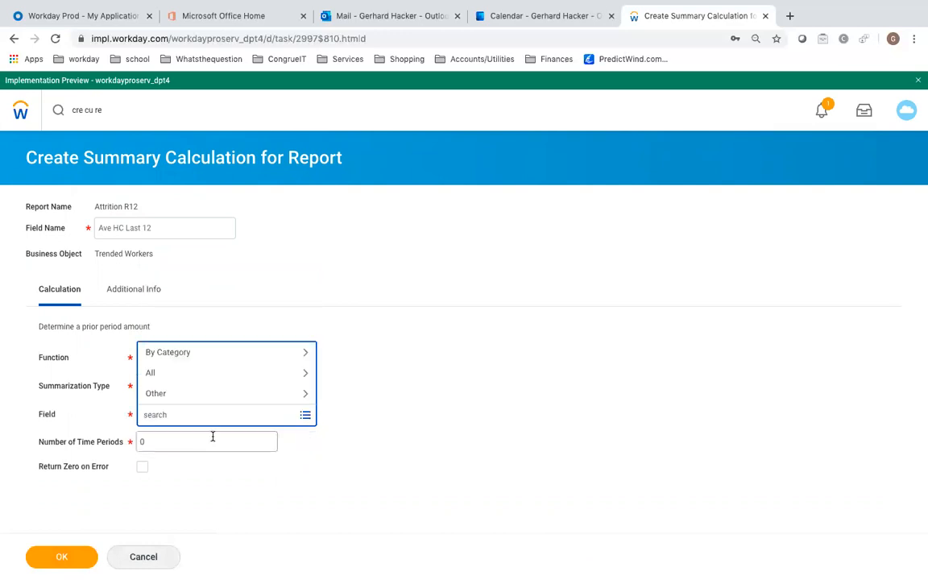
type("head")
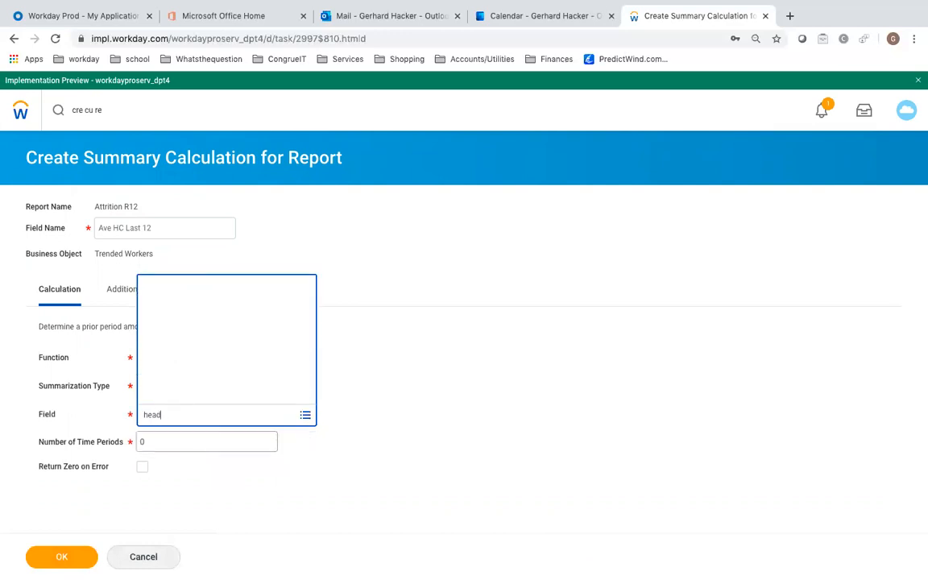
type("head")
left_click(206, 441)
type("12")
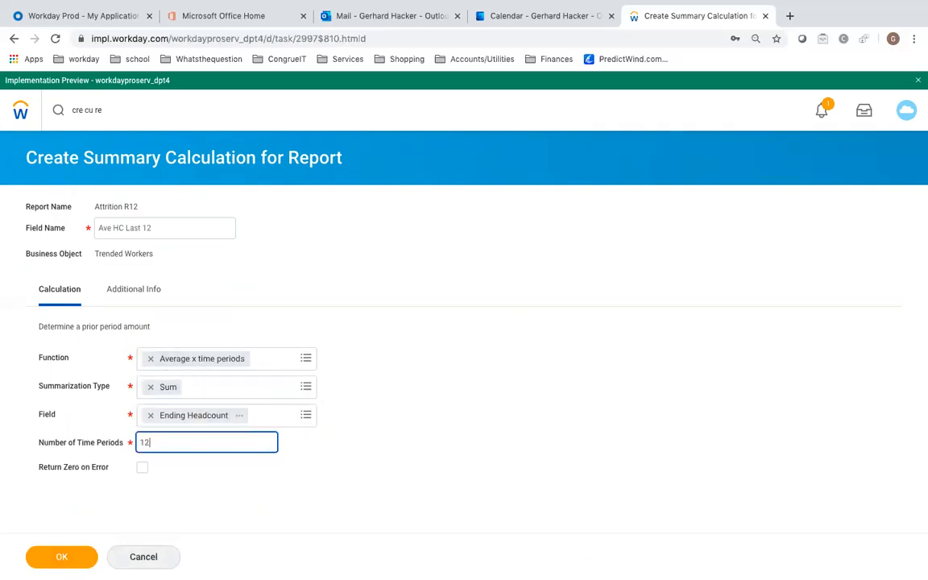
left_click(142, 467)
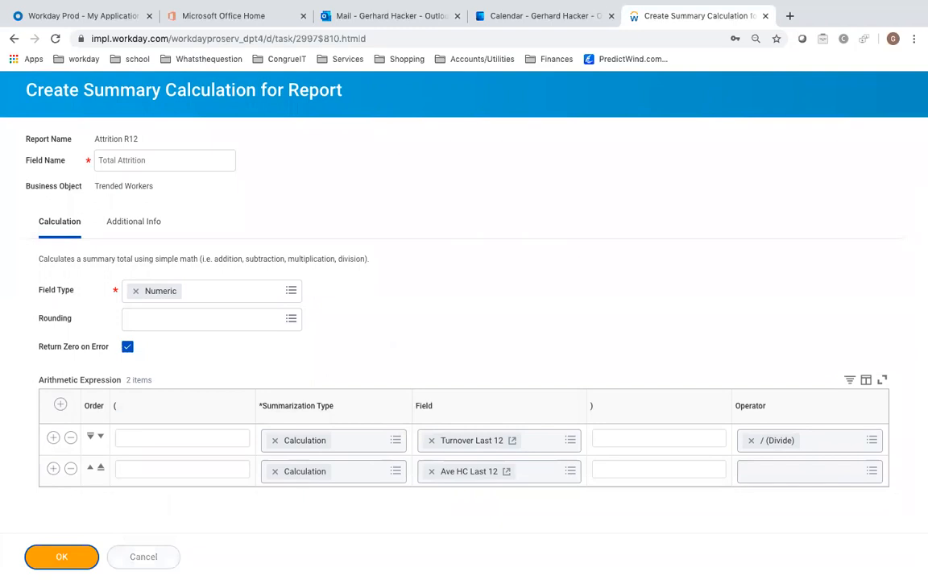
- Save Total Attrition and format it as #,##0.00% in the summarized fields
left_click(58, 555)
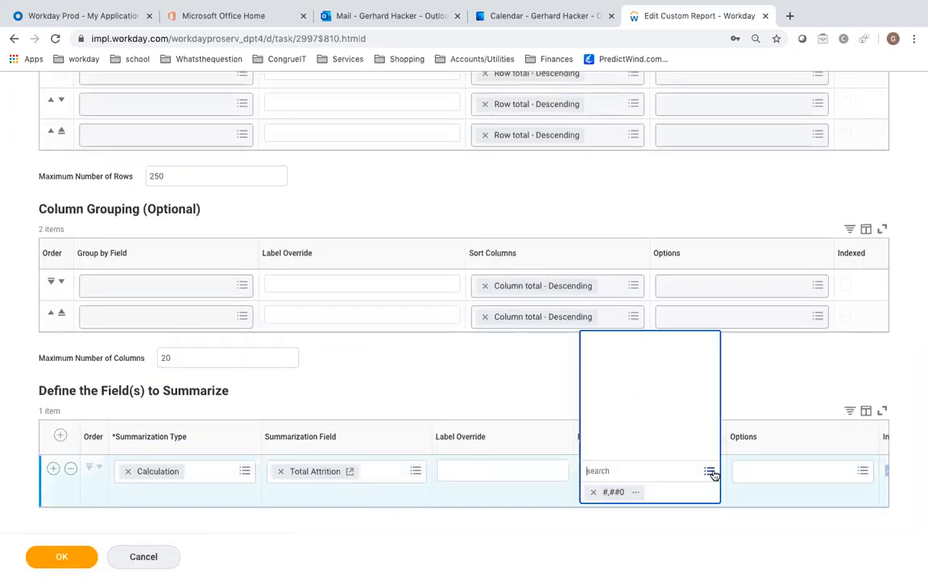
left_click(708, 471)
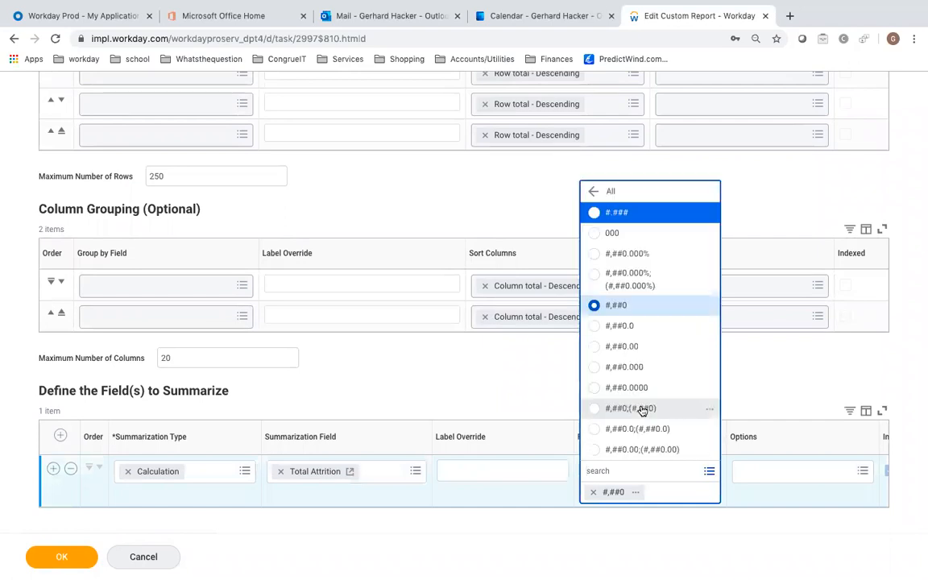
scroll("down", 3)
type("y")
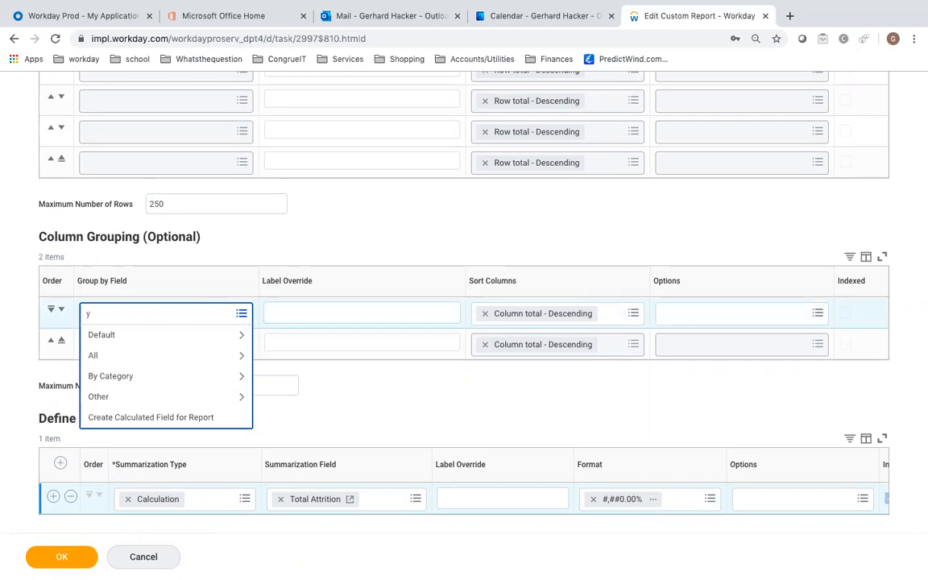
- Group columns by CF - Month - Year with a 'Year Month' label override
type("ear month")
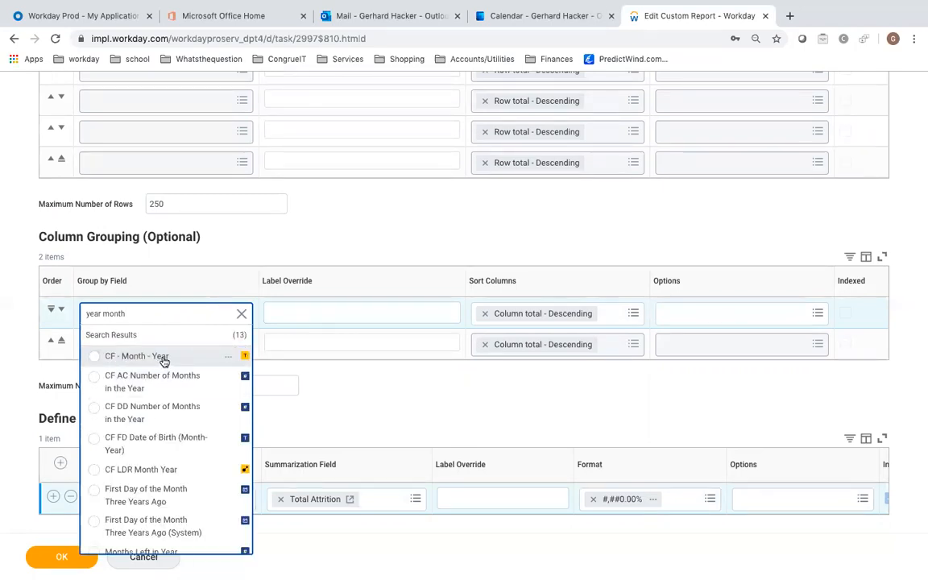
left_click(139, 356)
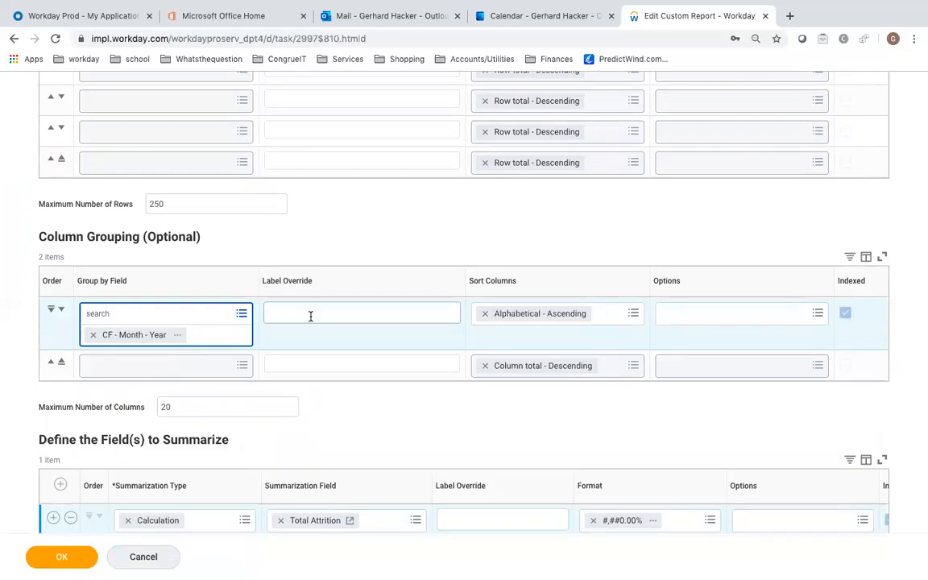
type("Year")
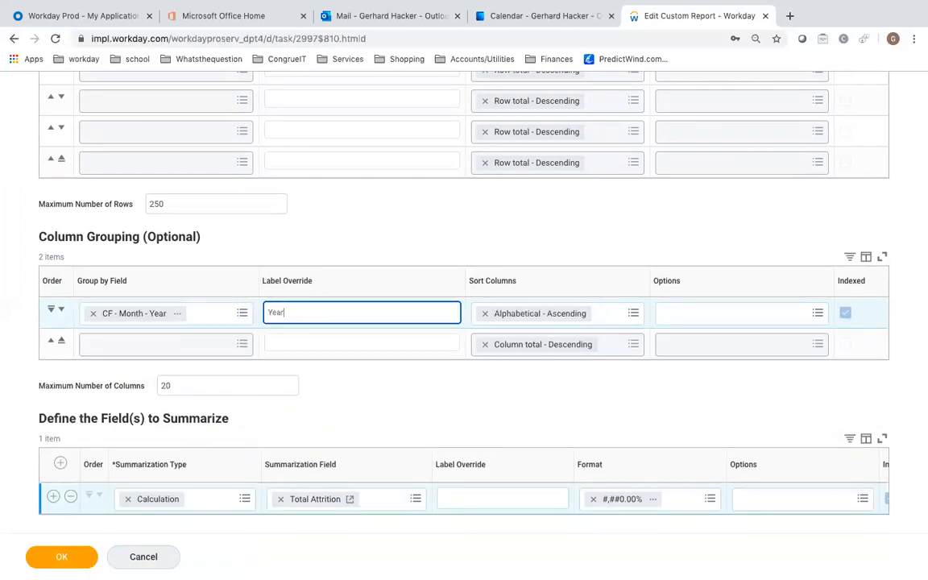
type("Month")
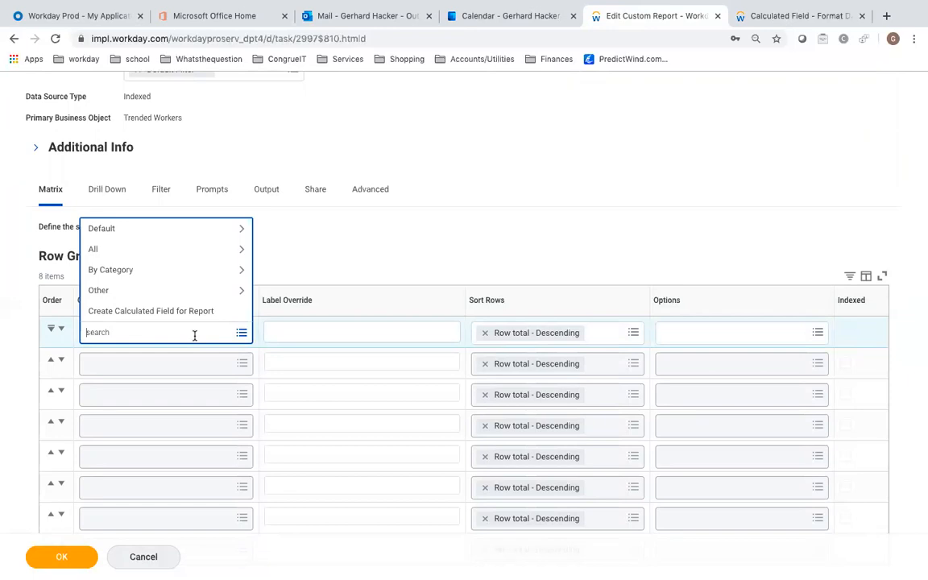
- Group rows by Location - Country labelled Country, sorted Alphabetical - Ascending
type("country")
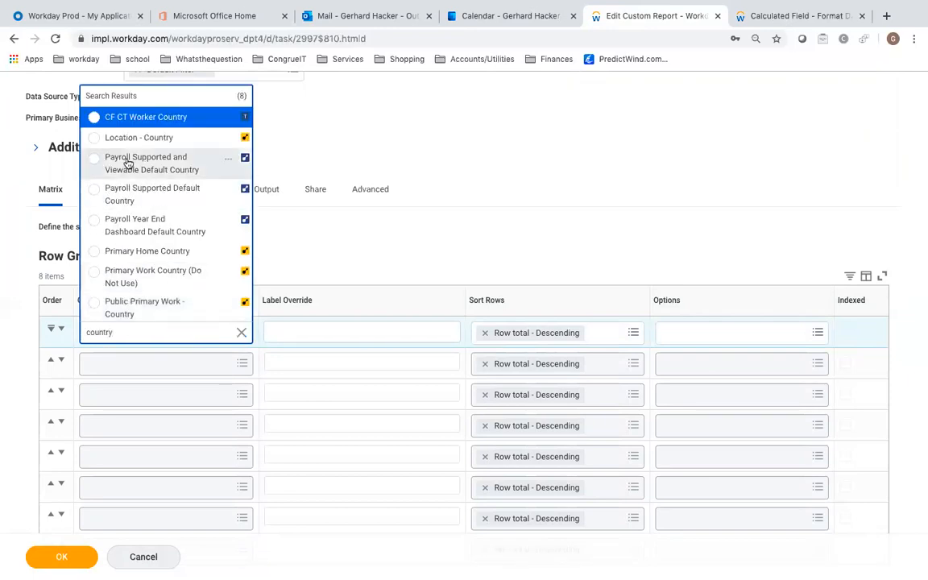
left_click(138, 137)
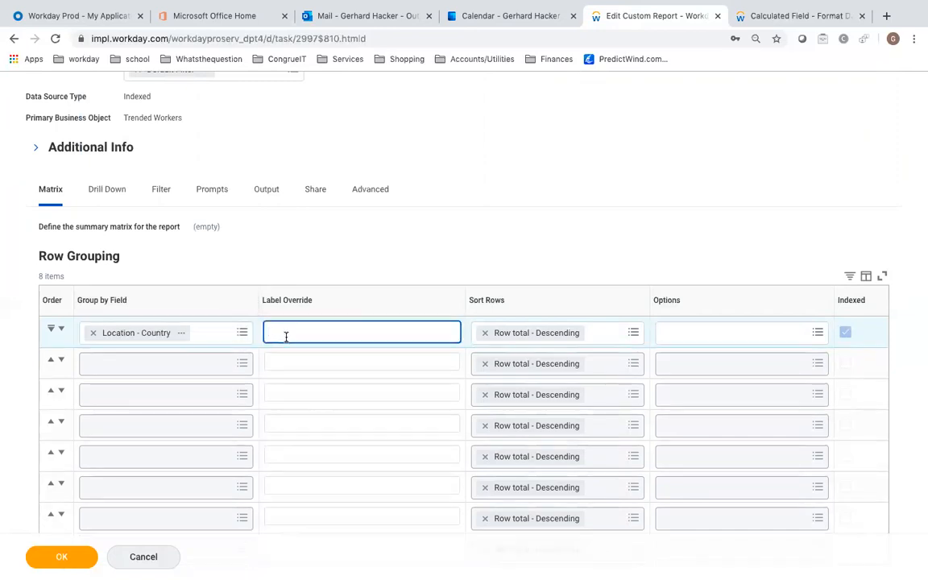
type("County")
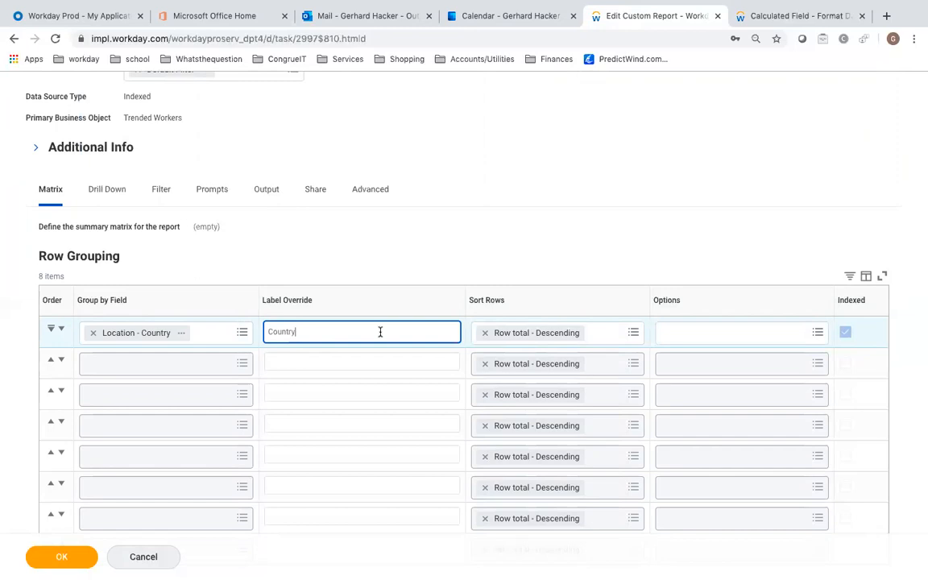
left_click(556, 332)
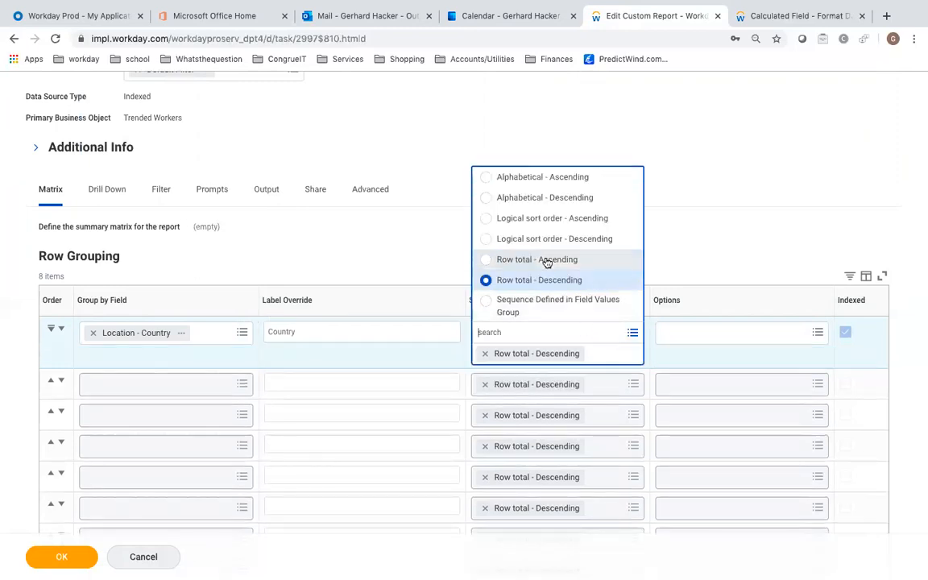
left_click(542, 175)
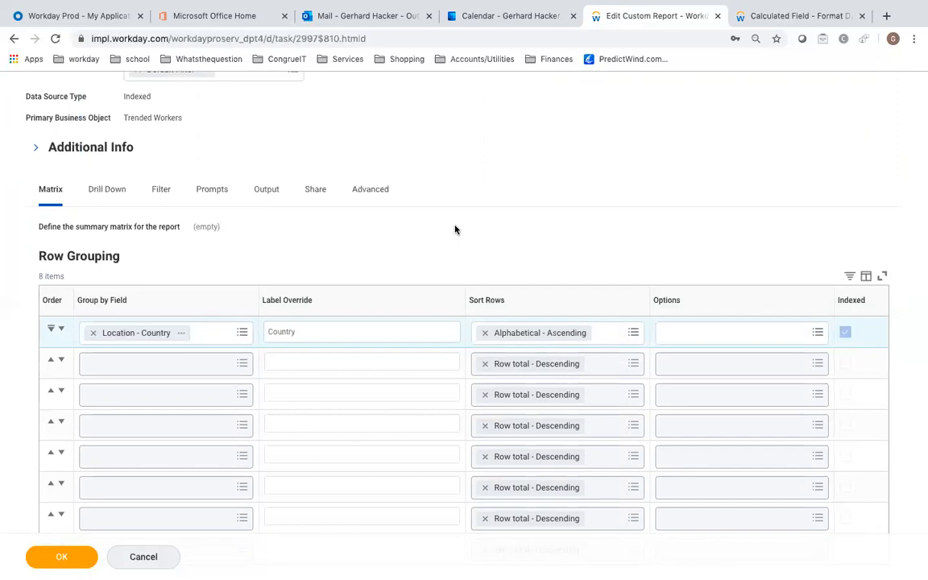
- Populate undefined prompt defaults and choose the Time Series Start Date prompt's default type
left_click(213, 189)
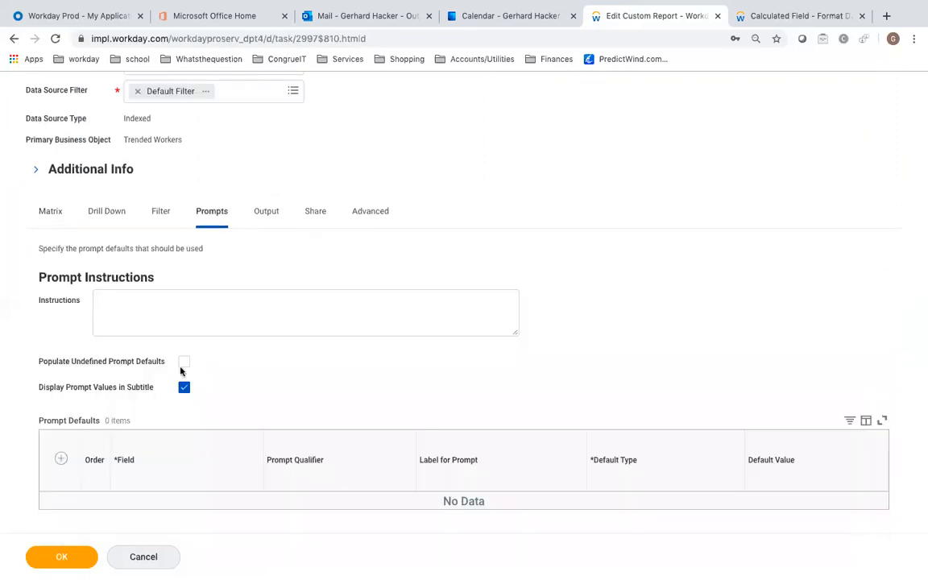
left_click(184, 361)
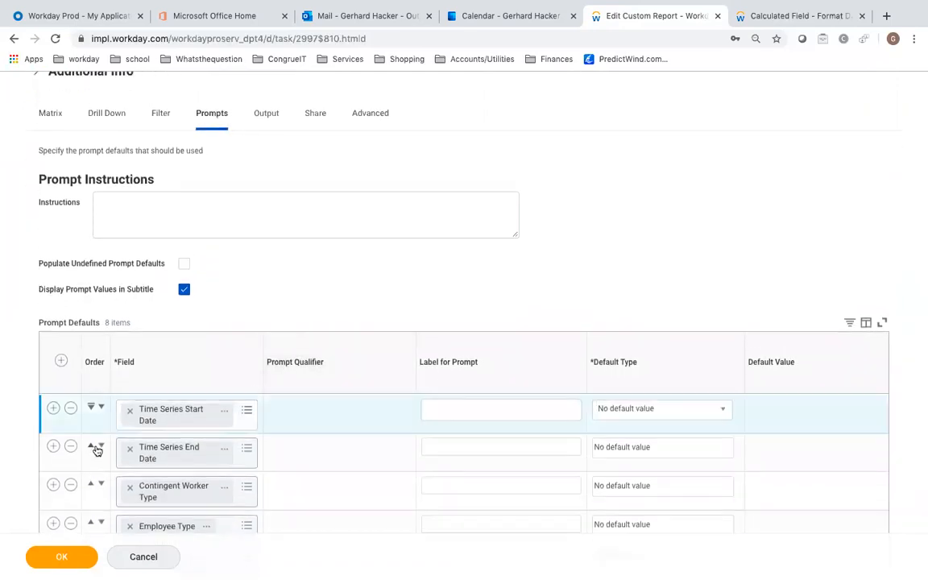
scroll("right", 3)
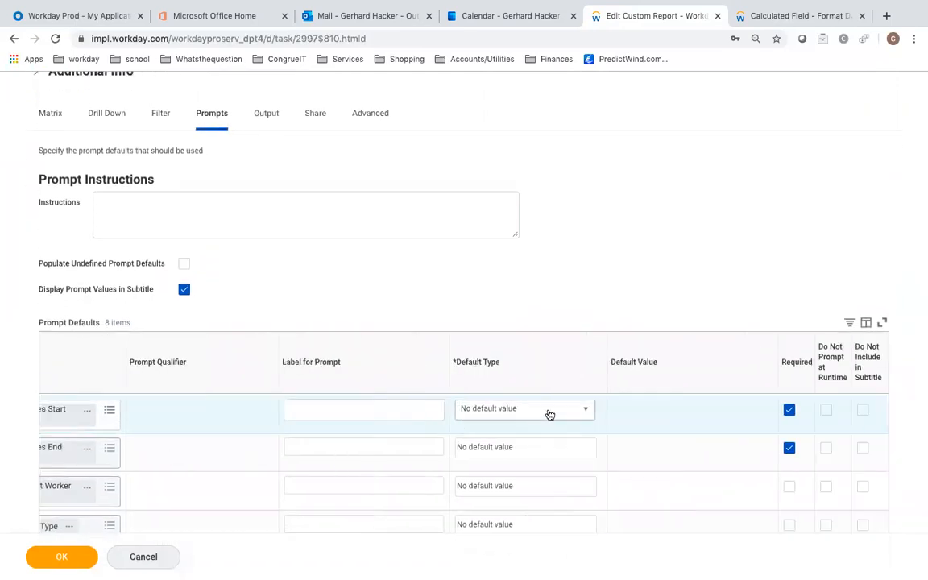
left_click(548, 409)
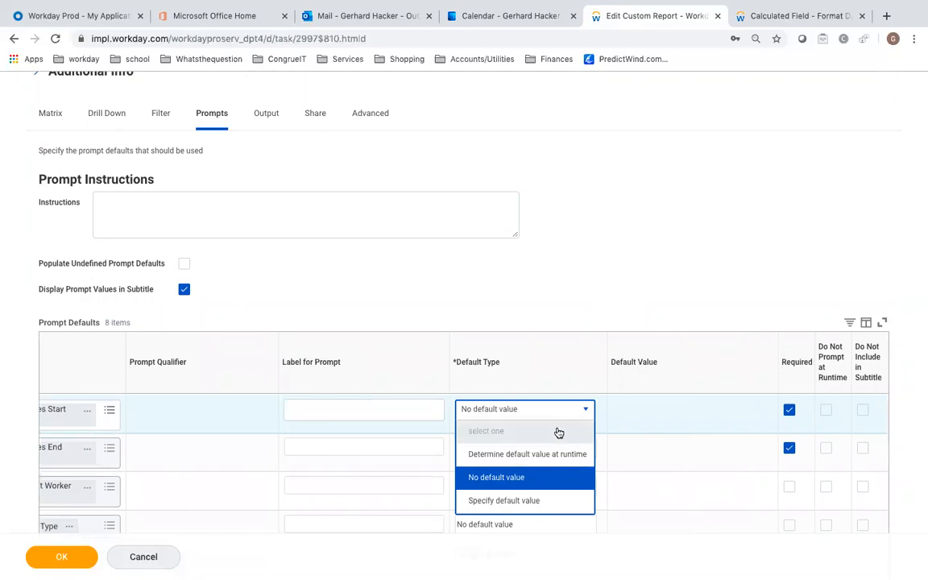
left_click(496, 477)
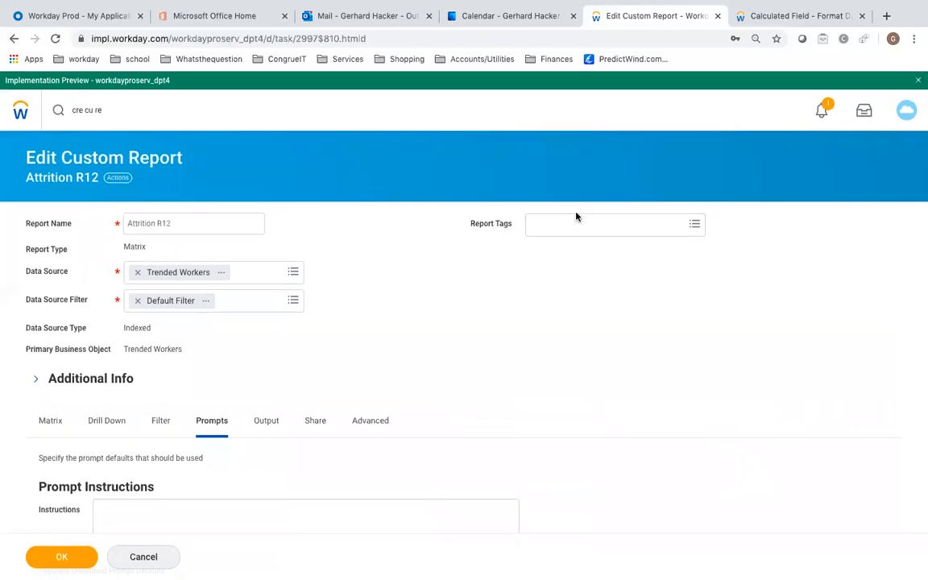
left_click(604, 224)
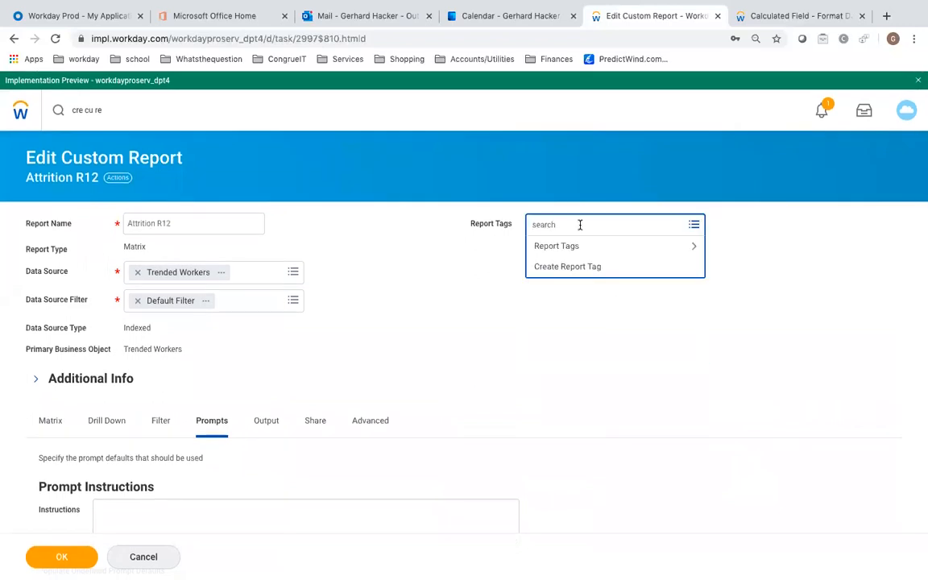
type("b")
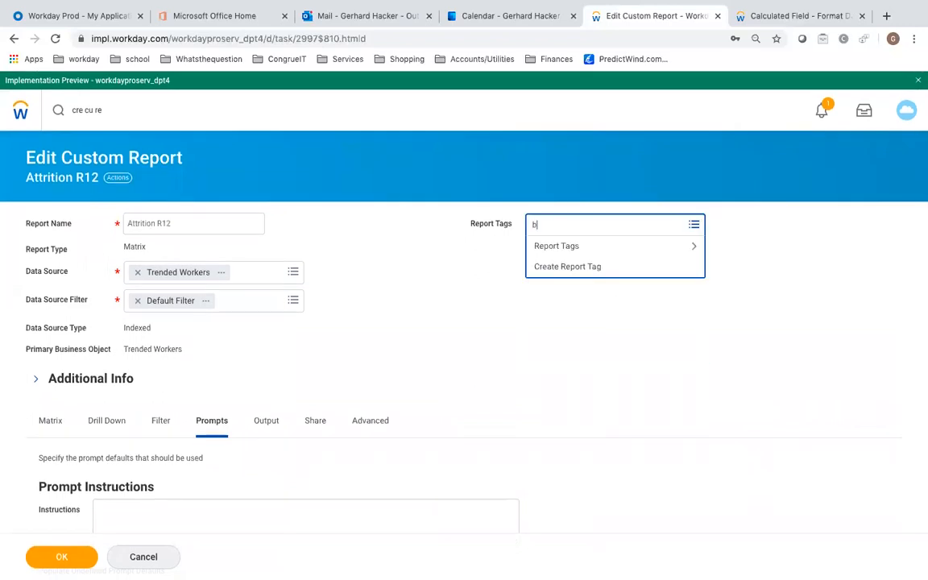
type("aseline")
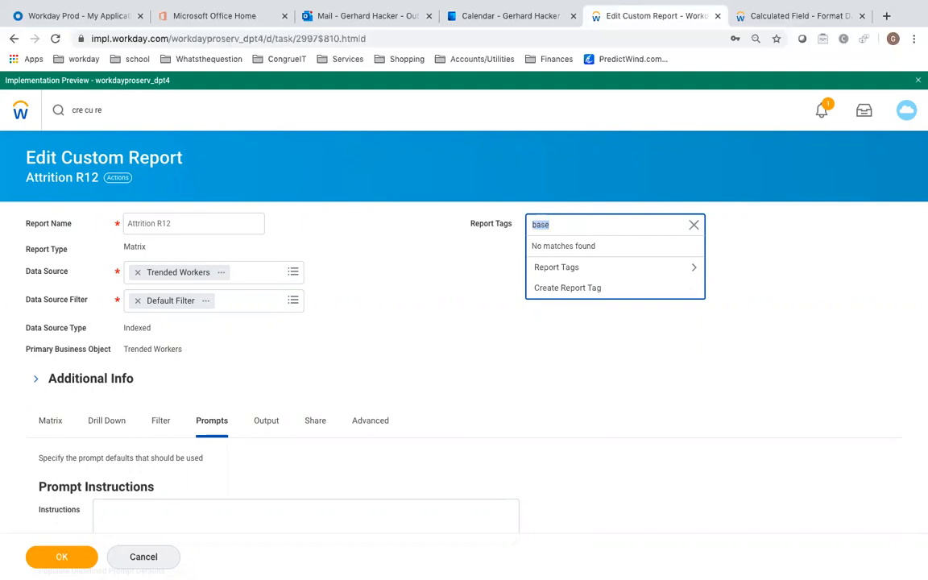
mouse_move(580, 271)
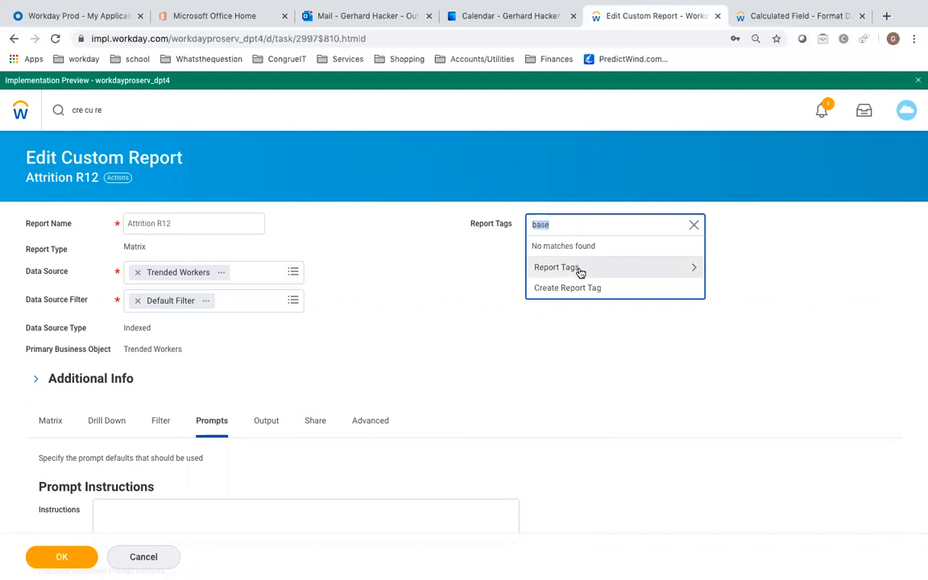
left_click(557, 267)
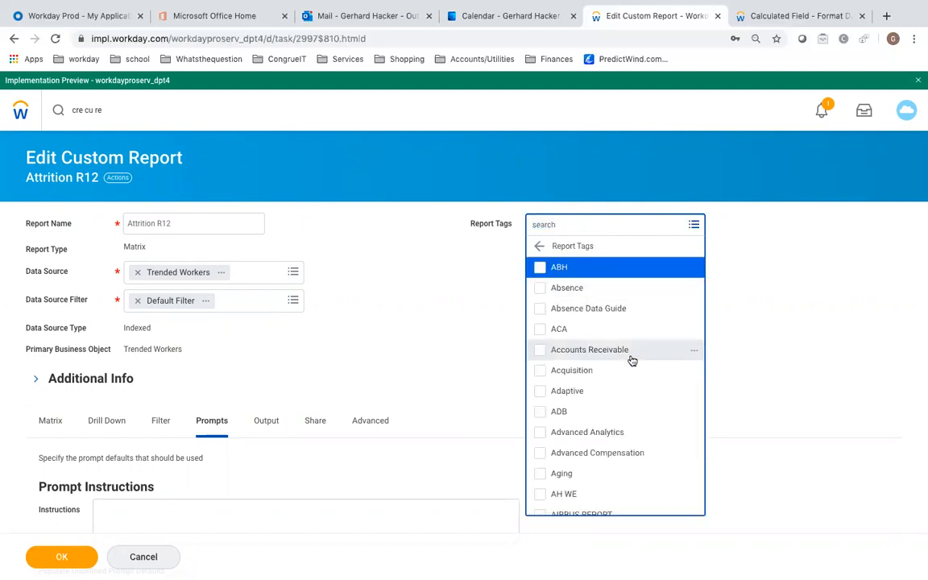
scroll("down", 3)
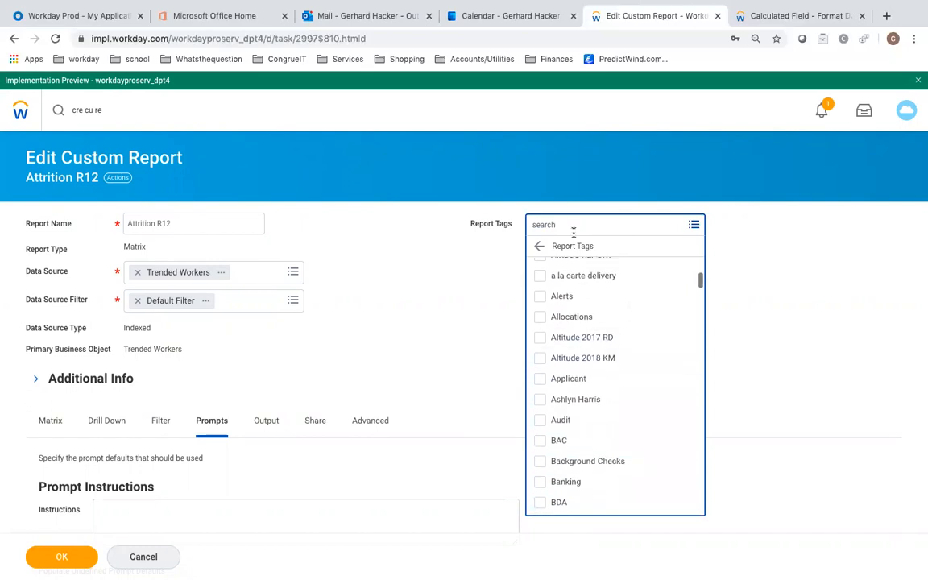
type("foun")
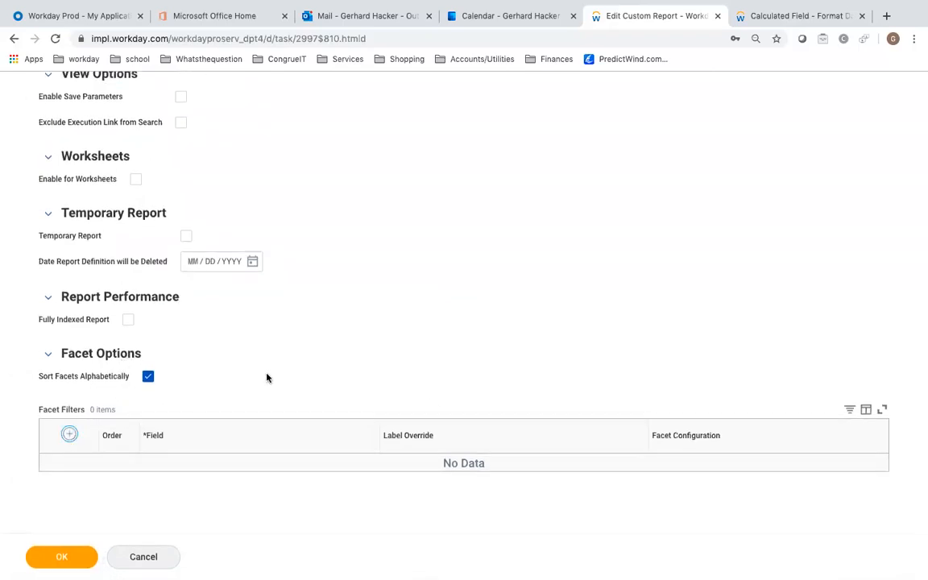
- Add a first facet filter row and choose its field from the list
left_click(69, 432)
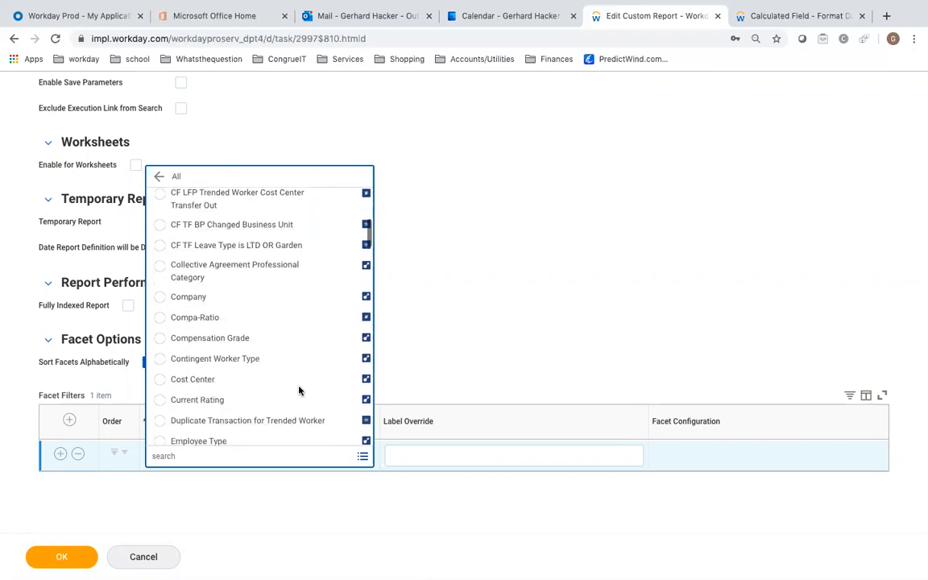
scroll("down", 3)
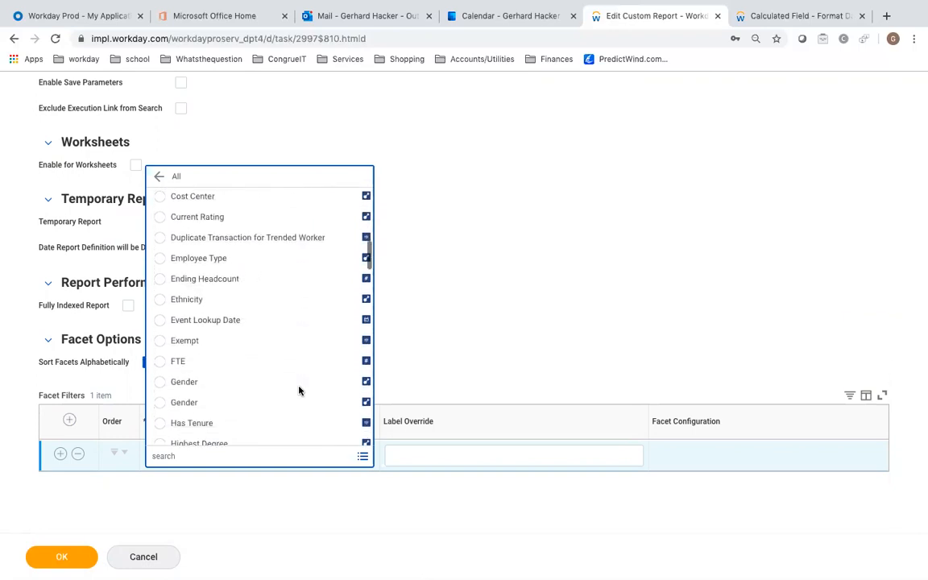
scroll("down", 3)
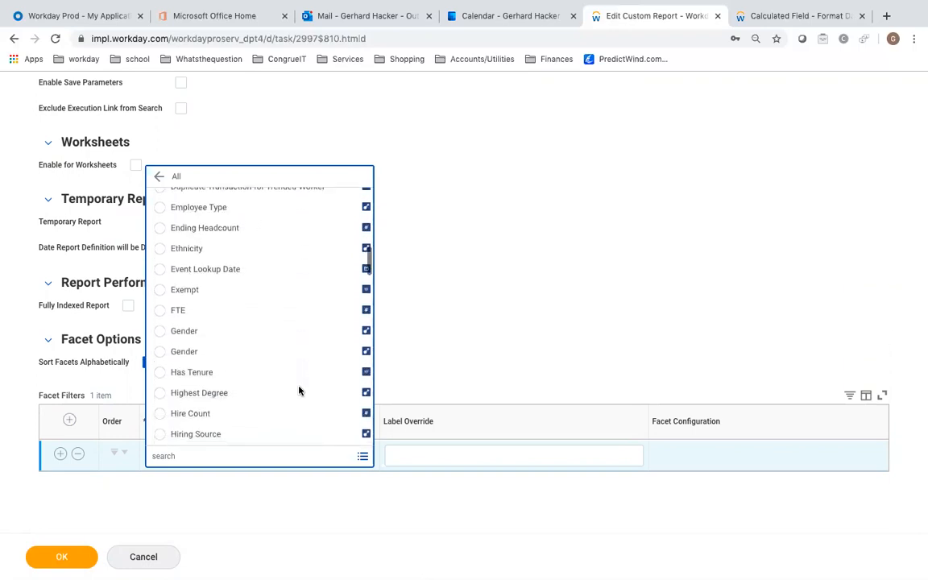
left_click(184, 332)
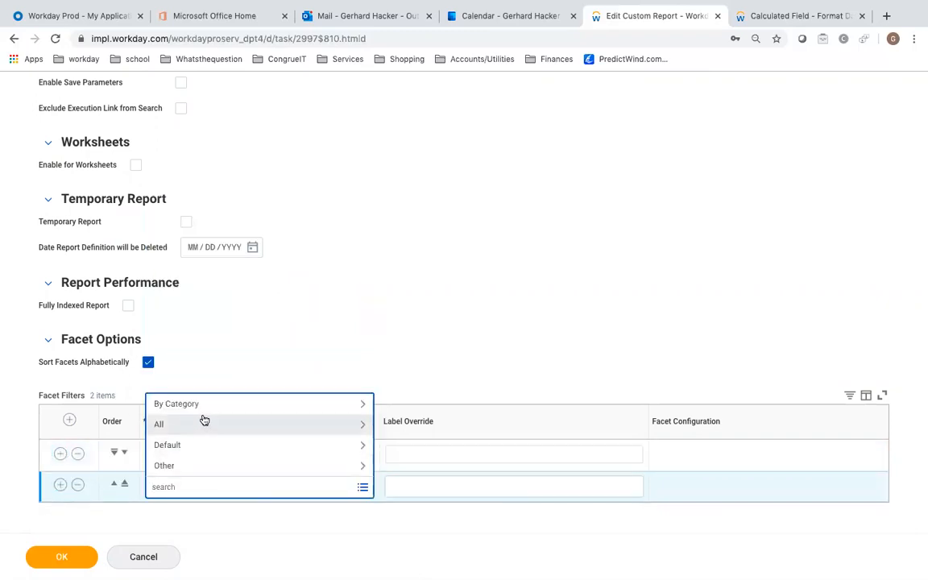
- Add a second facet filter row, choosing its field from the All category list
left_click(158, 425)
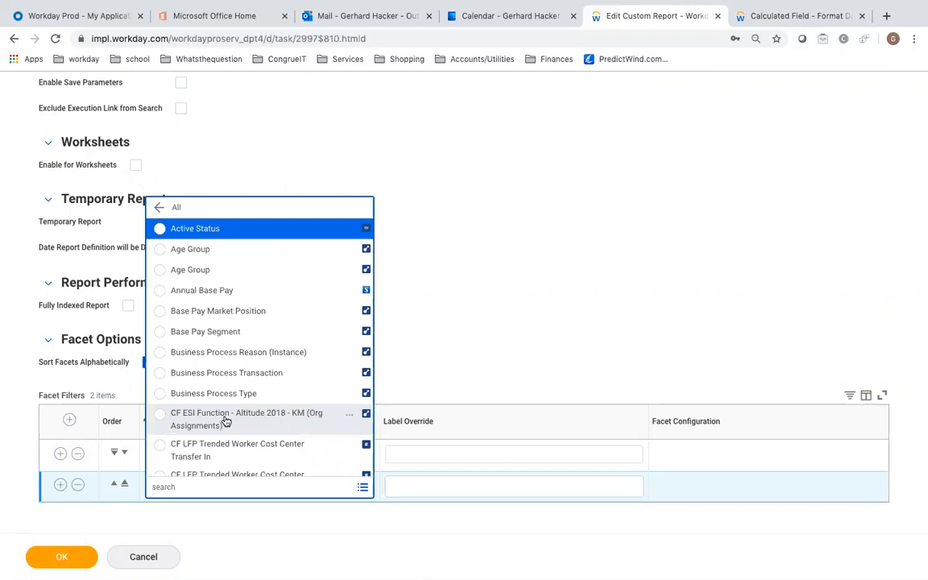
scroll("down", 3)
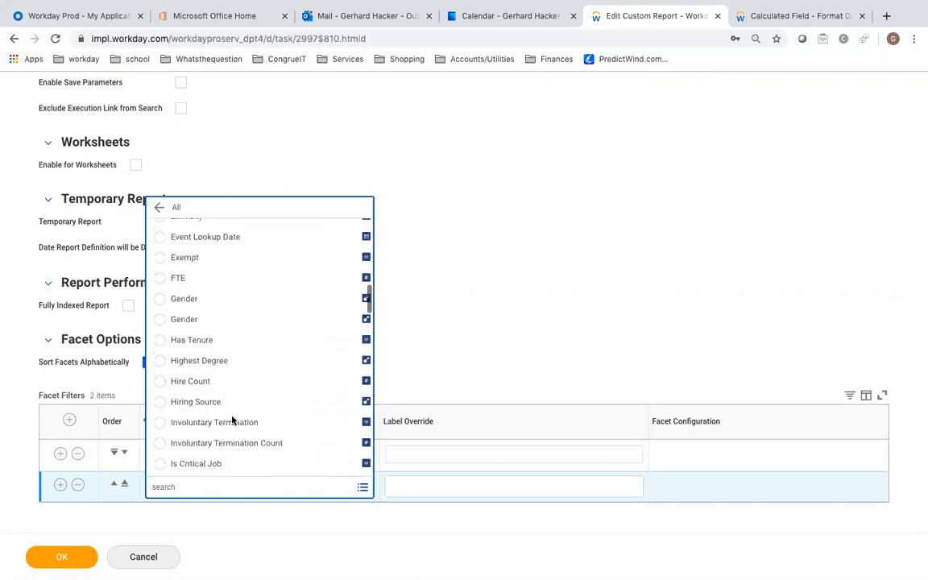
scroll("down", 3)
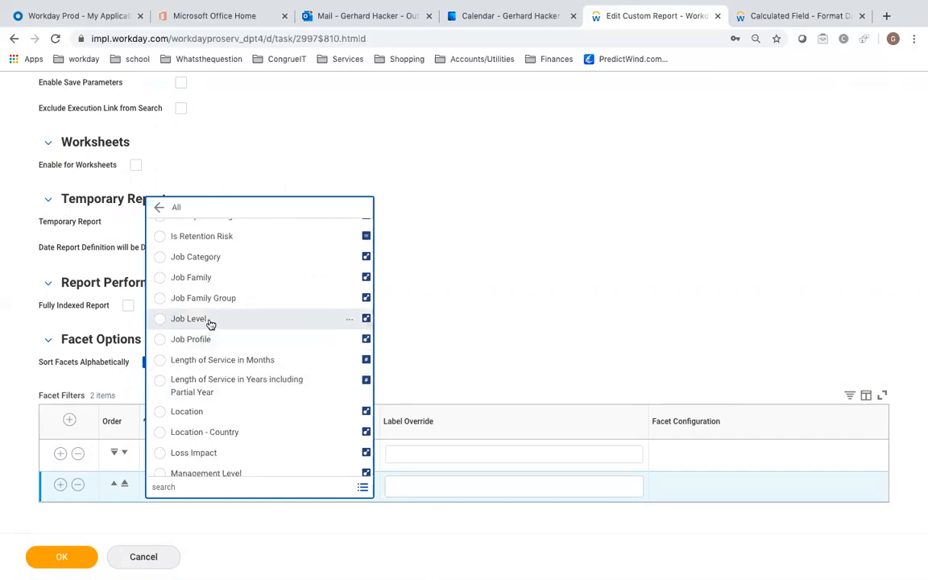
left_click(187, 319)
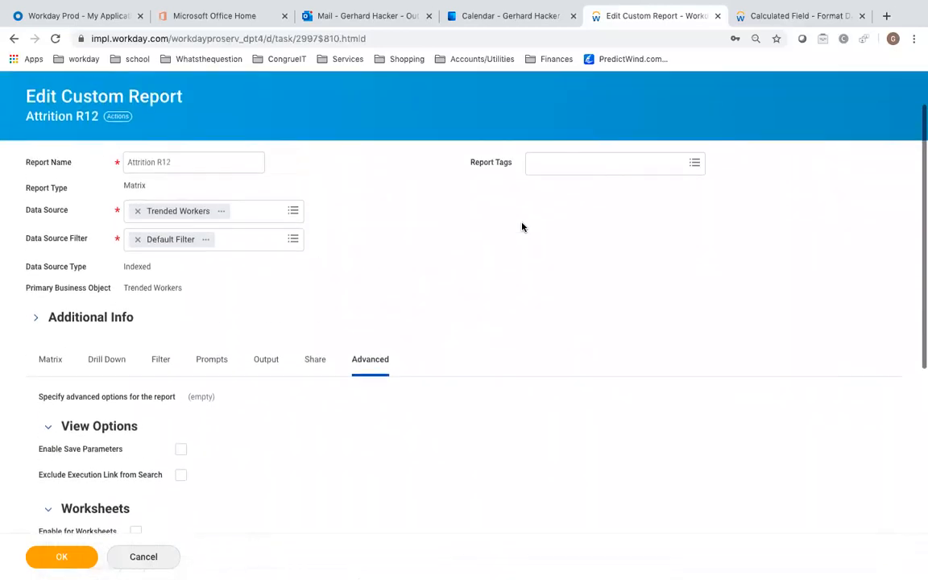
- Save the report definition and run it, entering the start date 01/01/2017
scroll("down", 3)
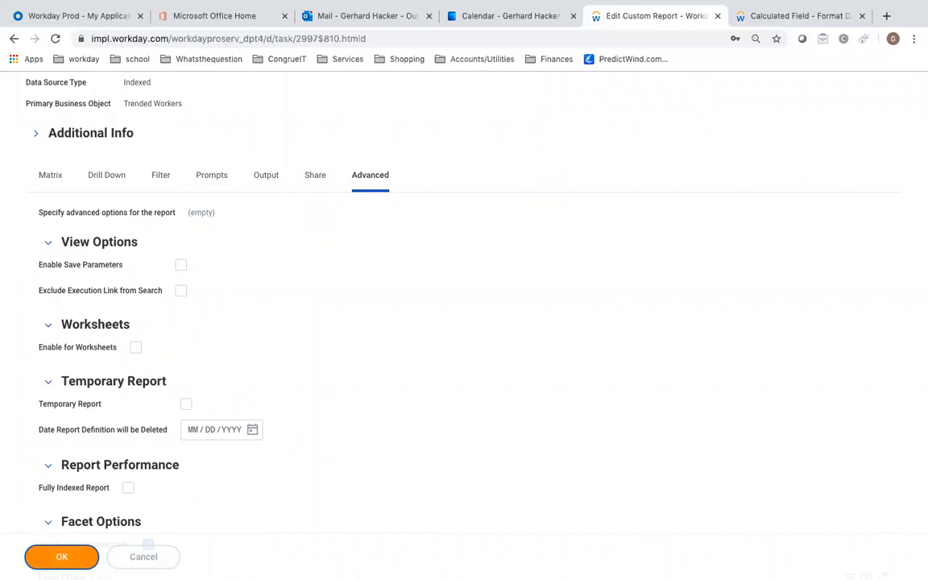
left_click(62, 558)
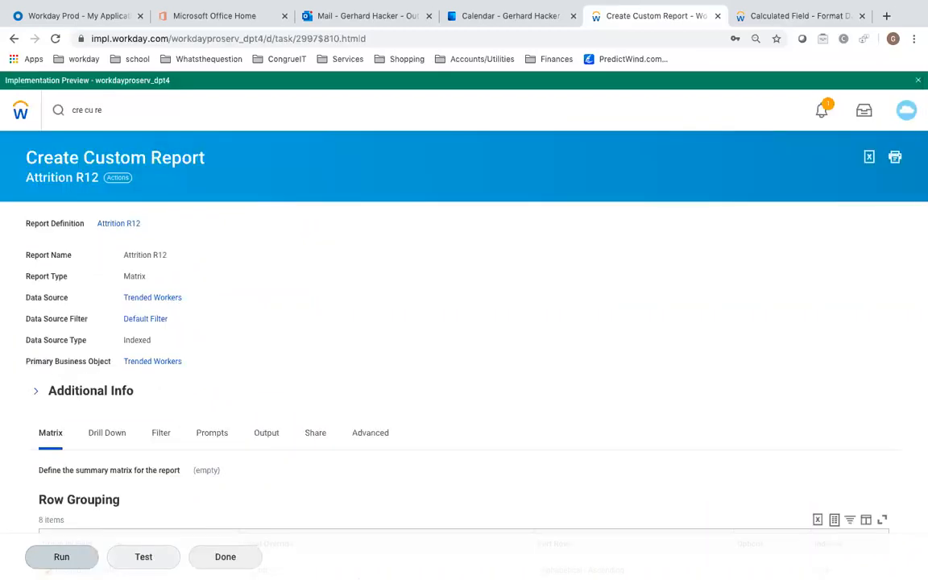
left_click(61, 557)
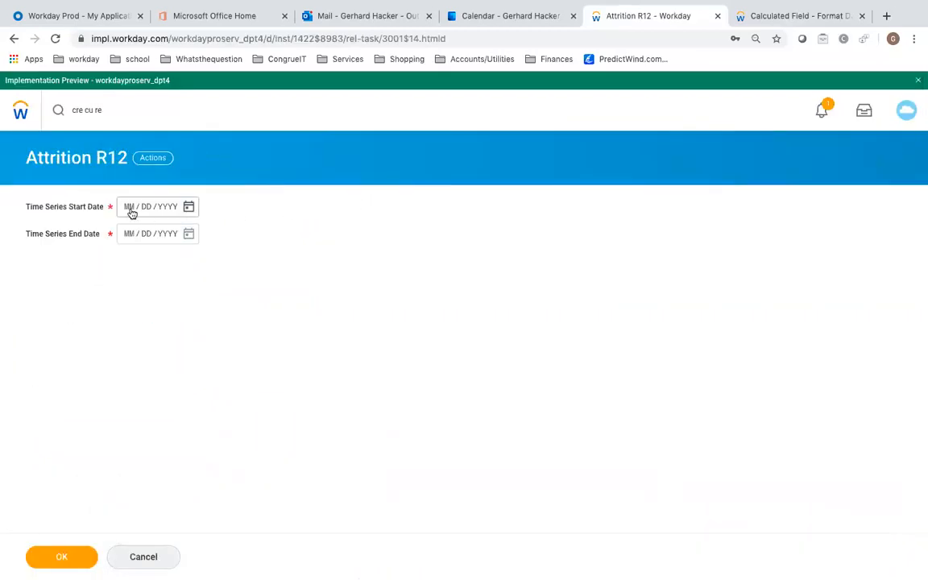
type("01/01/20")
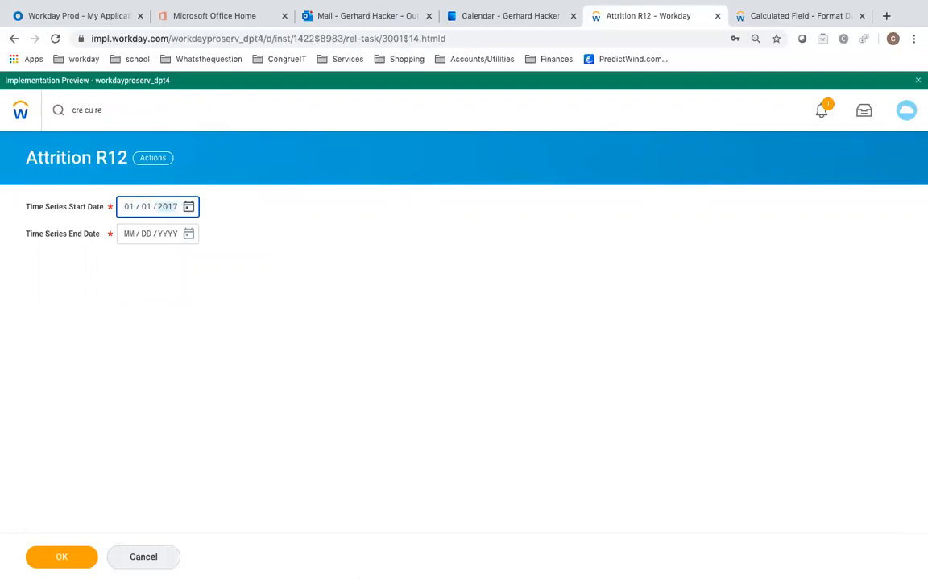
- Enter the Time Series End Date 12/31/2017 and submit the report
left_click(131, 233)
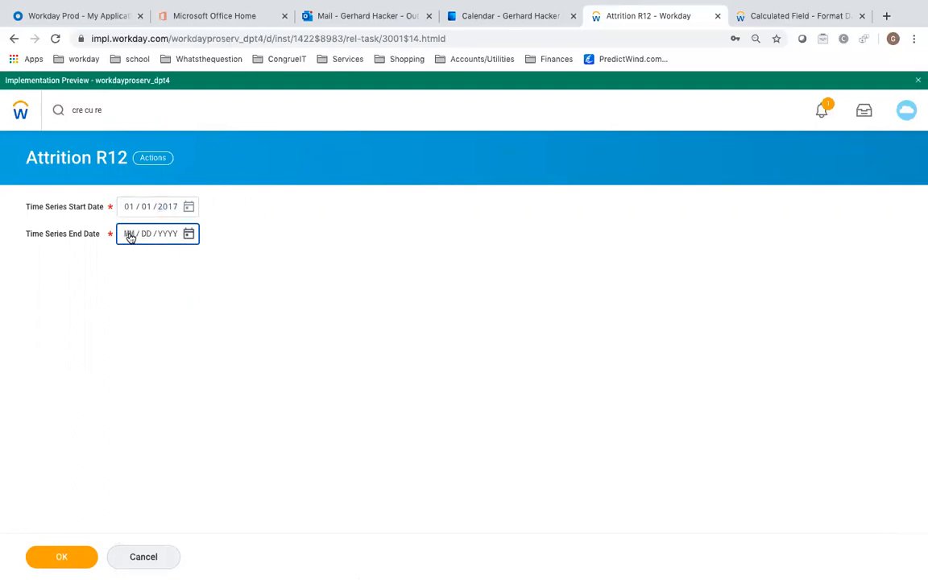
type("1231")
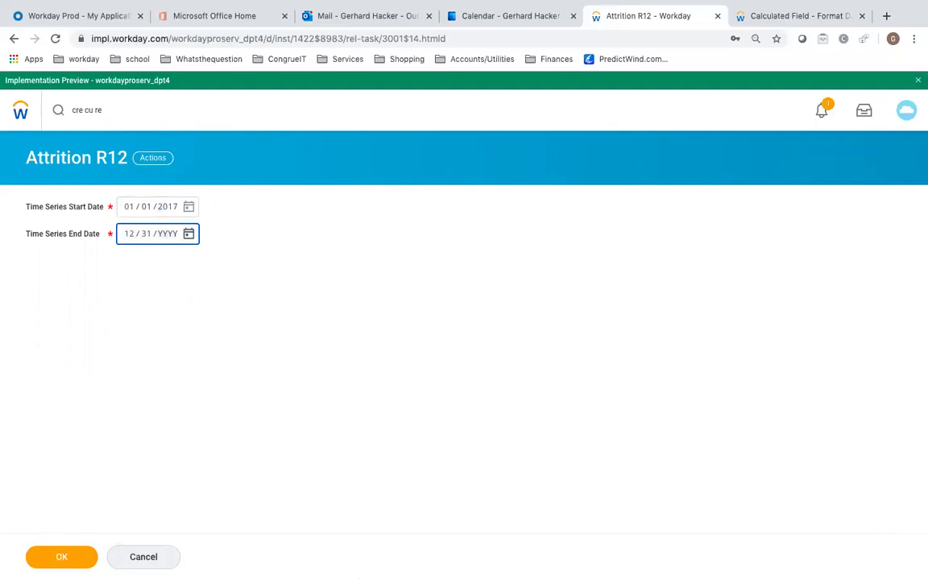
type("2017")
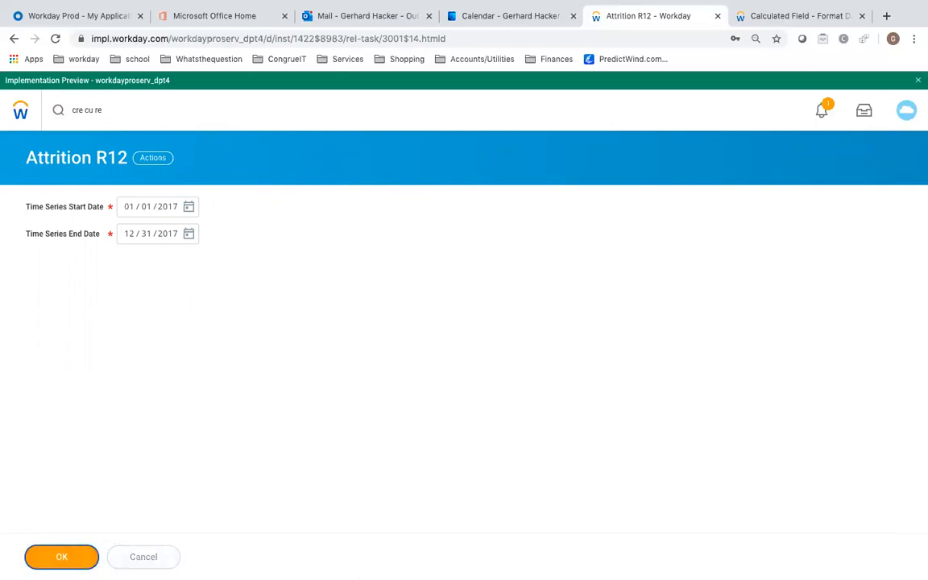
left_click(62, 557)
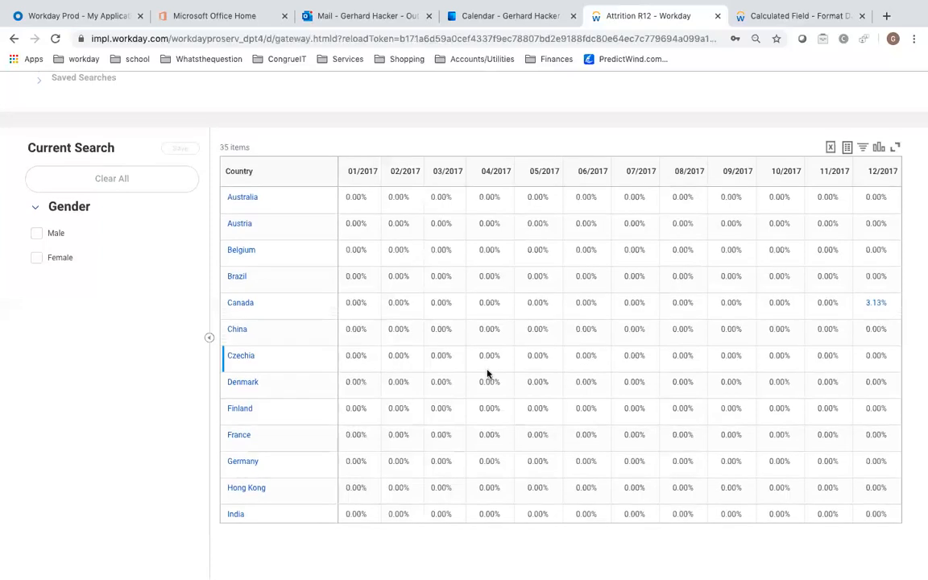
- Review the 2017 matrix by country and month down to the Total row reaching 62.62%
scroll("down", 3)
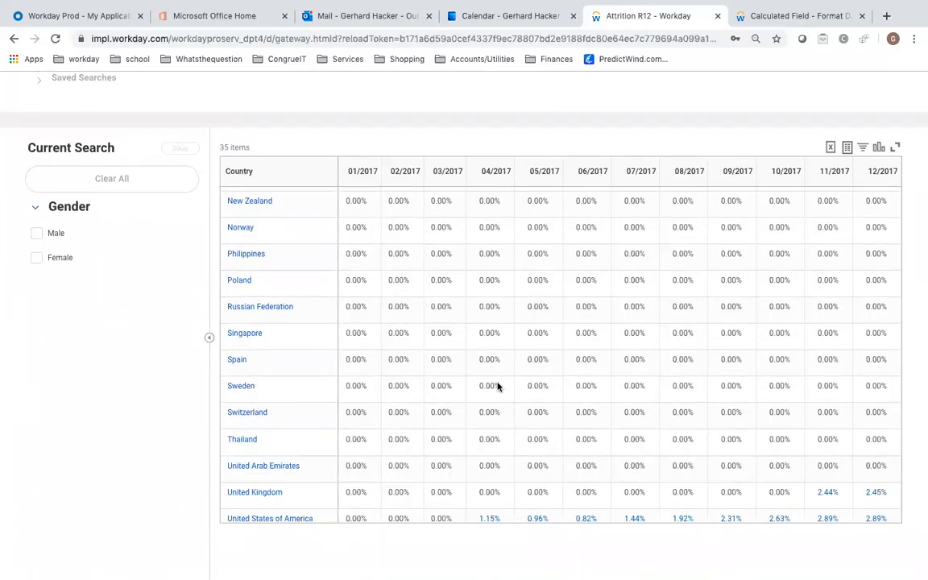
scroll("down", 3)
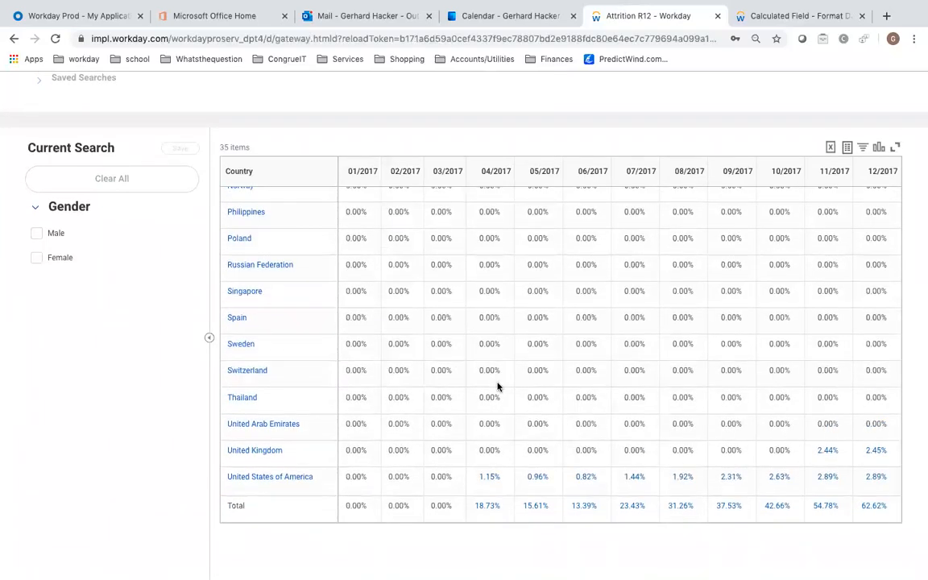
left_click(271, 477)
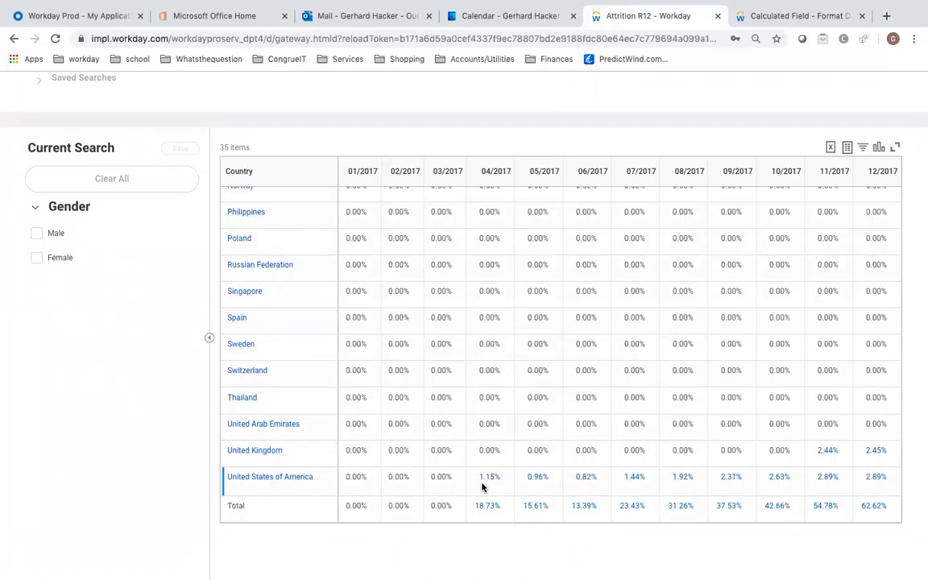
mouse_move(415, 486)
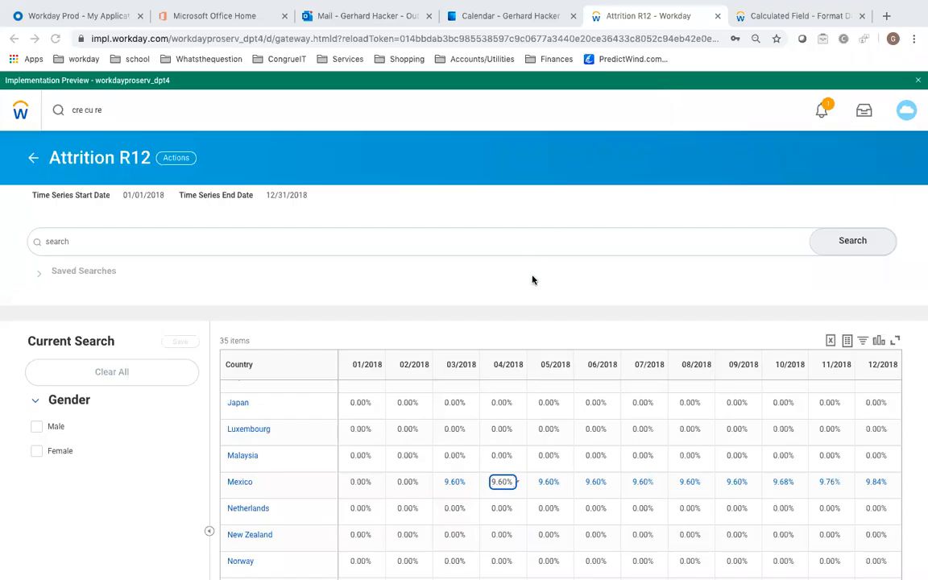
mouse_move(456, 270)
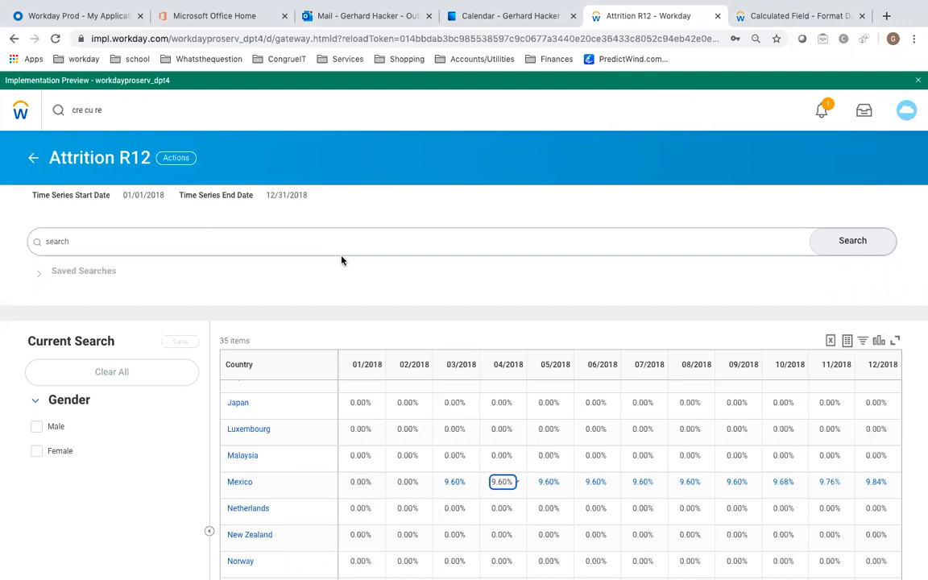
- Scroll the 2018 matrix to the Total row showing 70.51% in 01/2018 to 39.28% in 12/2018
scroll("down", 3)
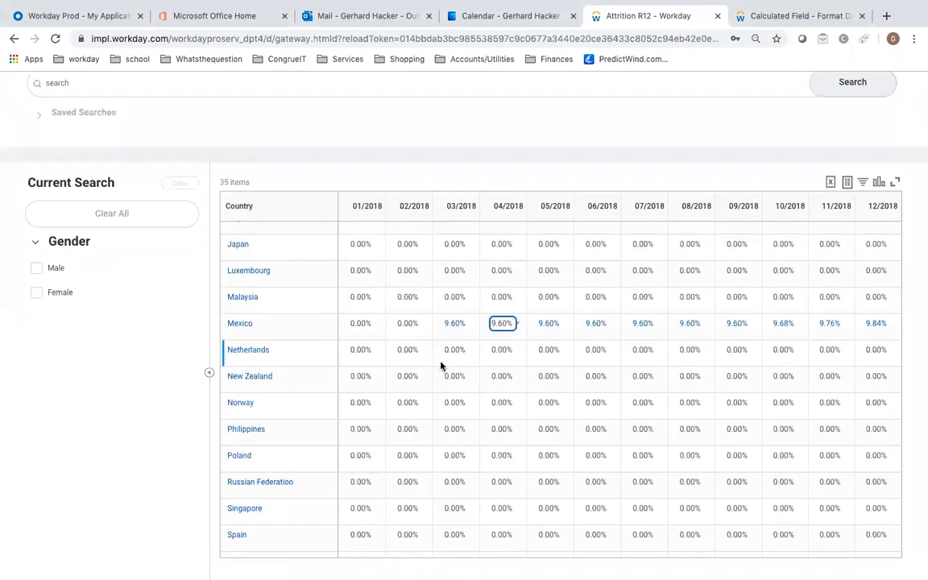
mouse_move(649, 402)
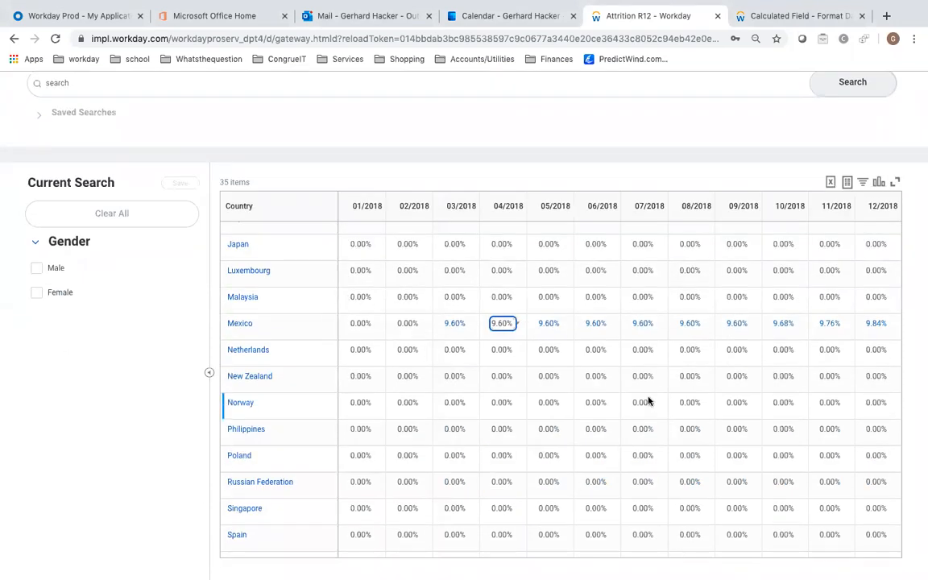
mouse_move(593, 383)
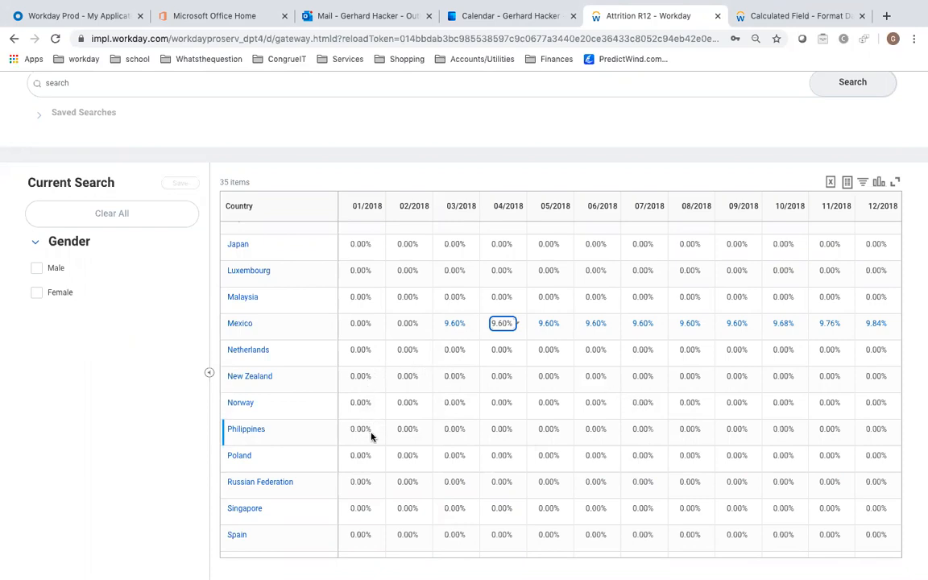
scroll("down", 3)
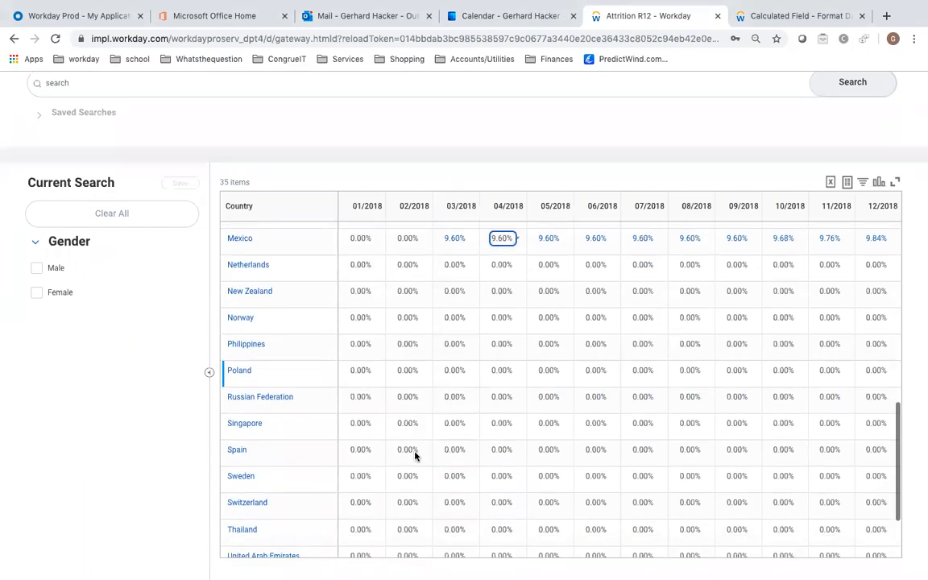
scroll("down", 3)
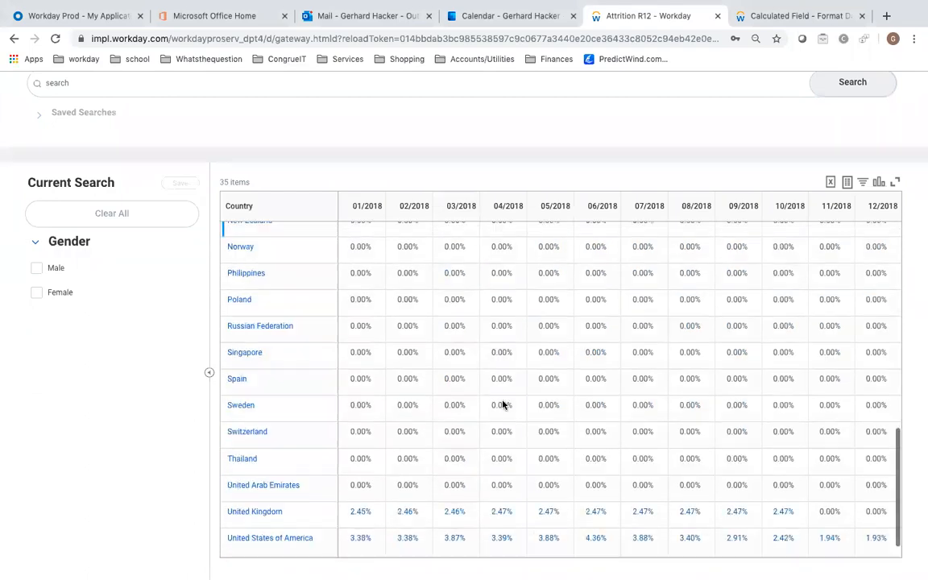
scroll("down", 3)
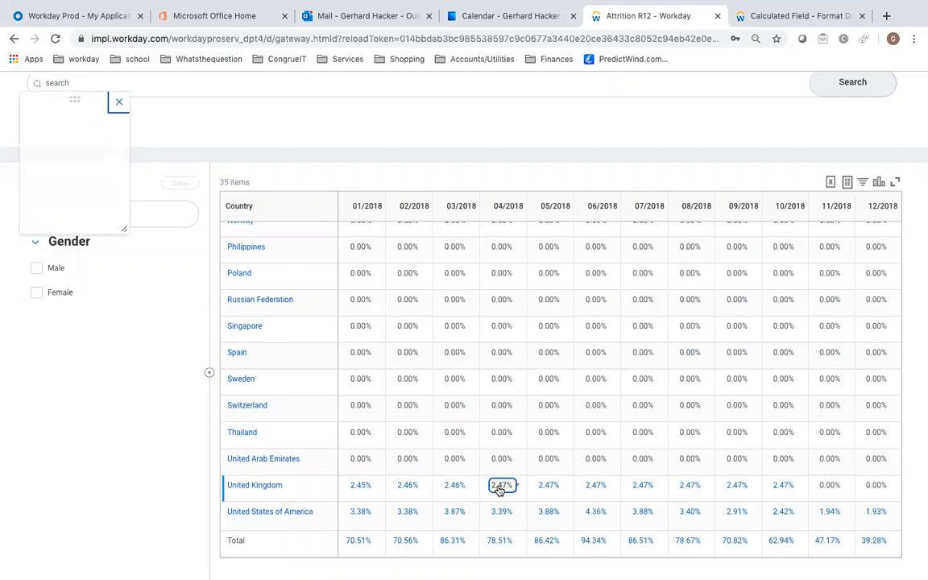
left_click(501, 485)
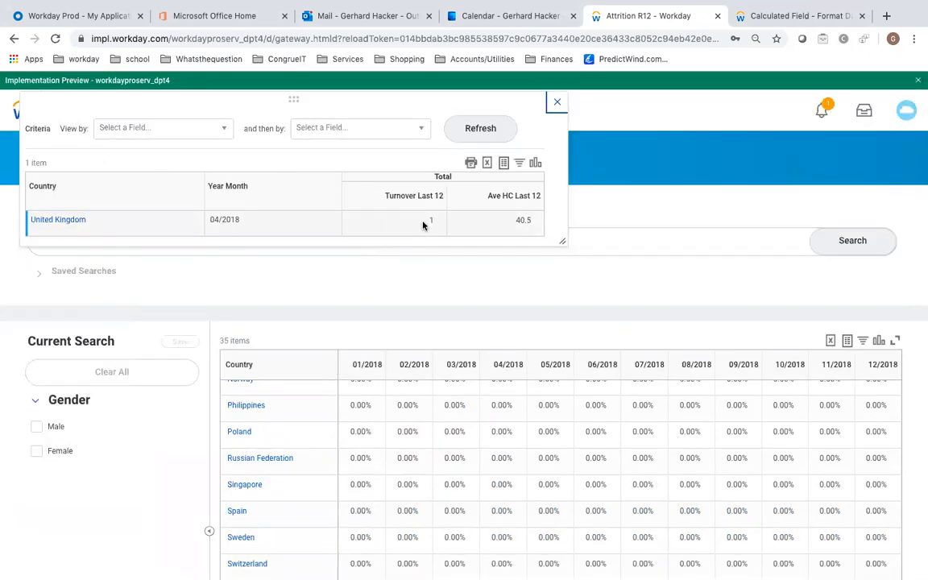
mouse_move(520, 236)
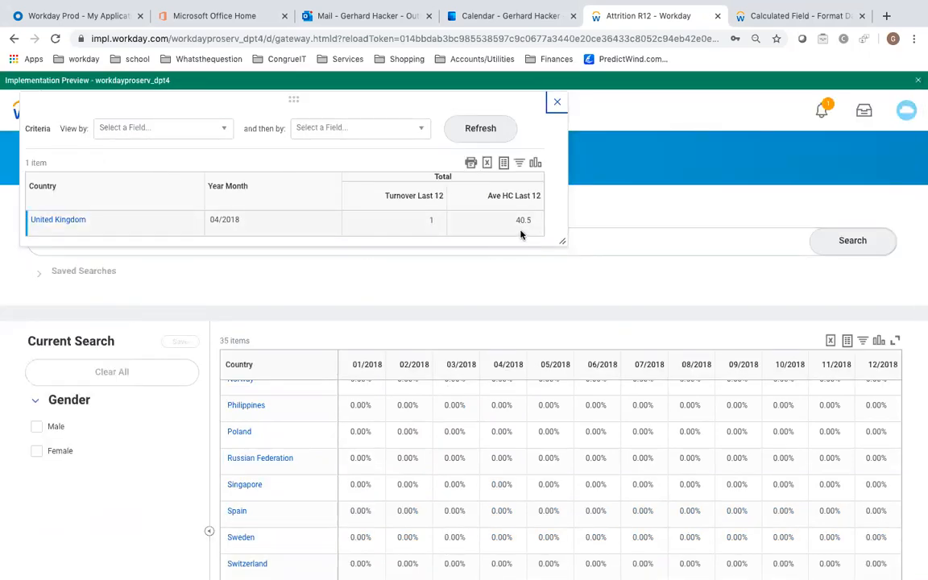
mouse_move(522, 225)
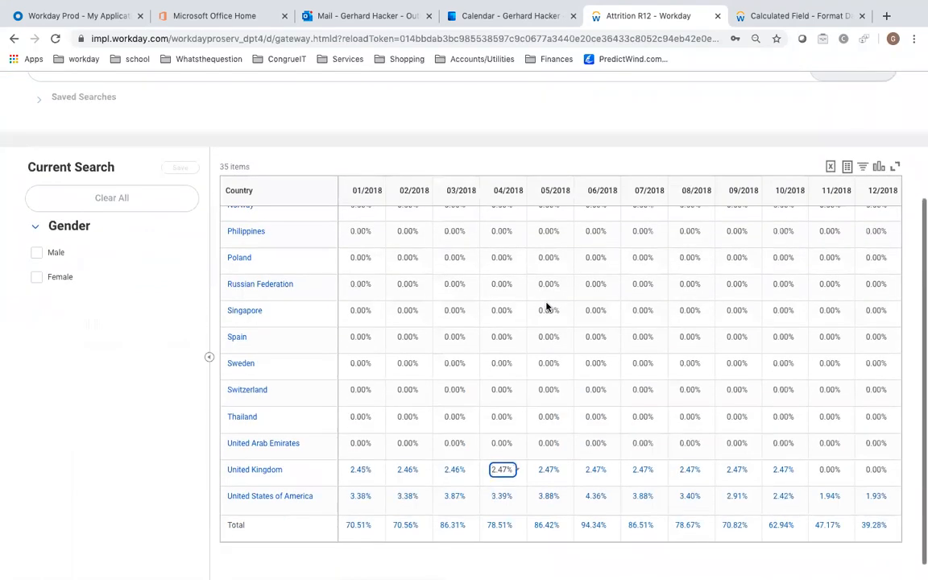
- Filter the results to Female via the Gender facet and review the remaining 29 countries
left_click(36, 277)
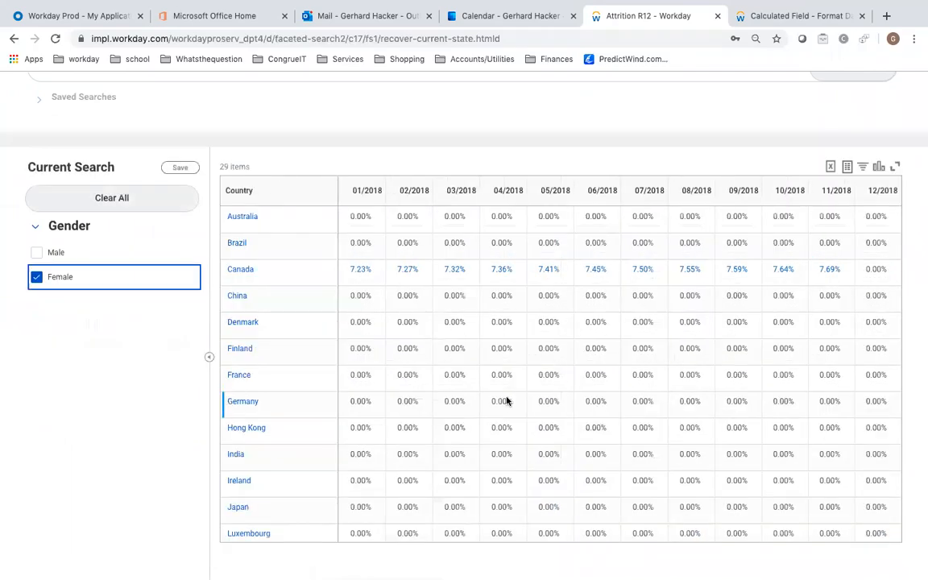
scroll("down", 3)
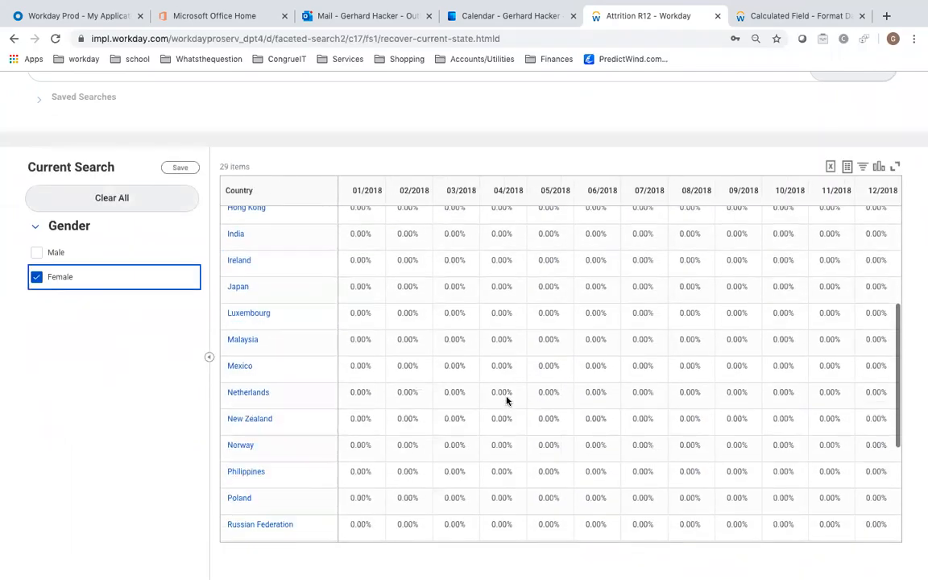
scroll("down", 3)
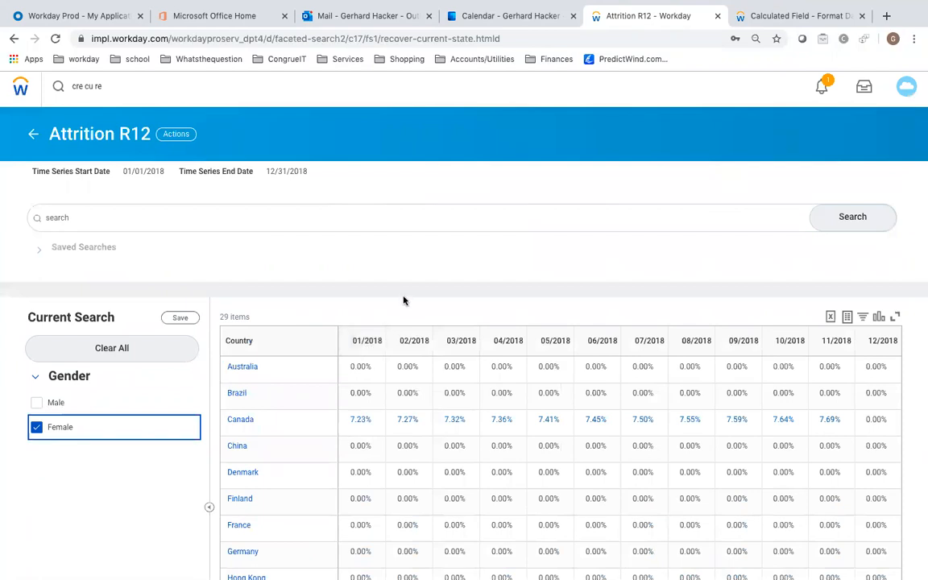
mouse_move(110, 142)
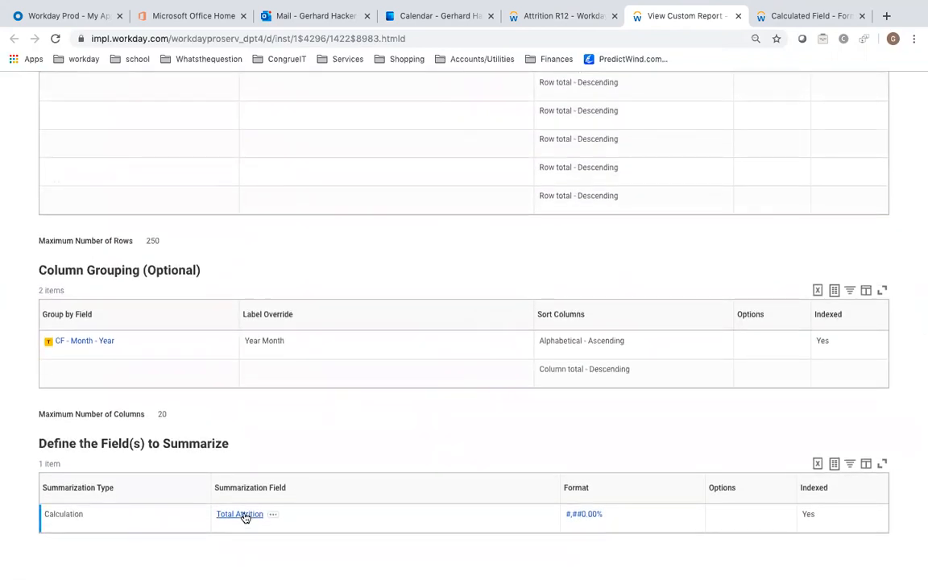
- View the Total Attrition field, then the Turnover Last 12 calculation summing Termination Count over 12 periods
left_click(242, 515)
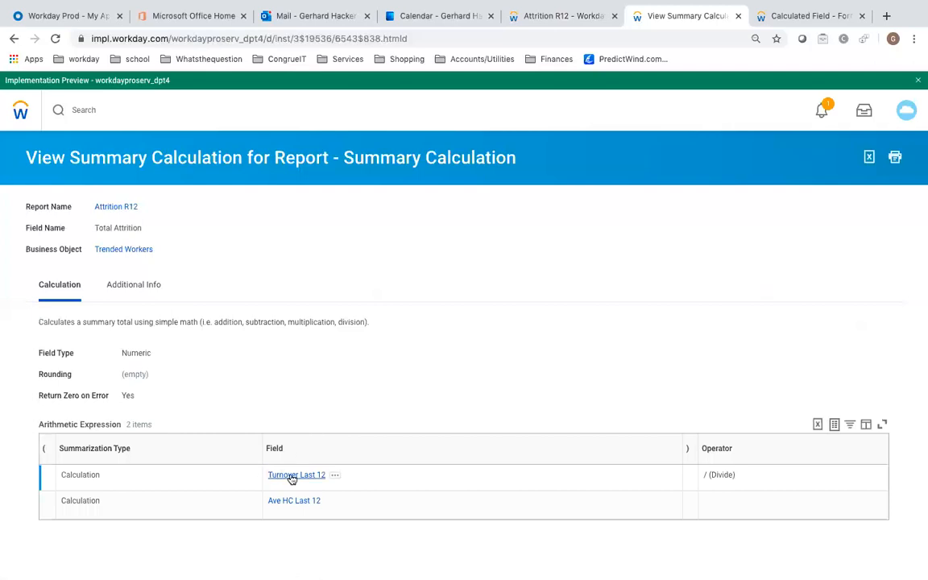
left_click(296, 476)
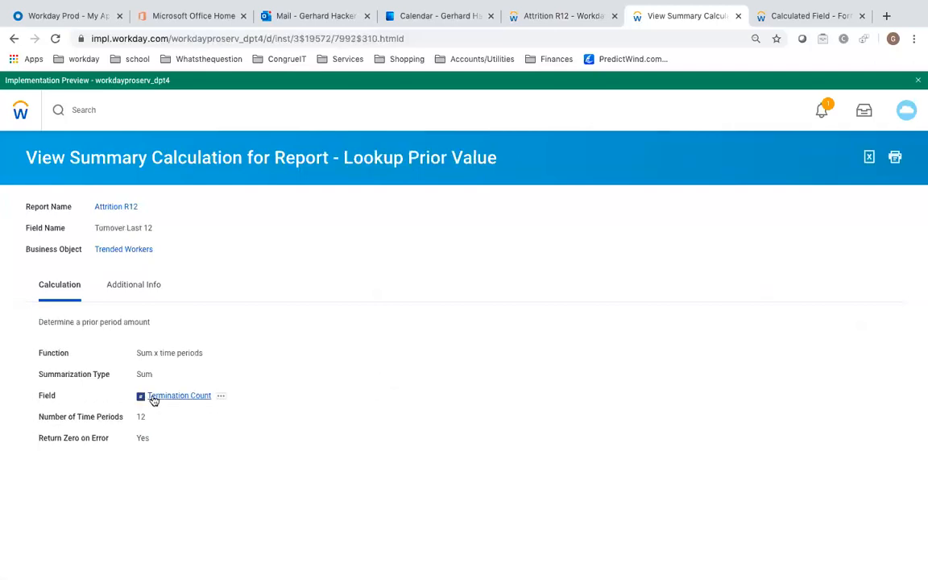
mouse_move(176, 400)
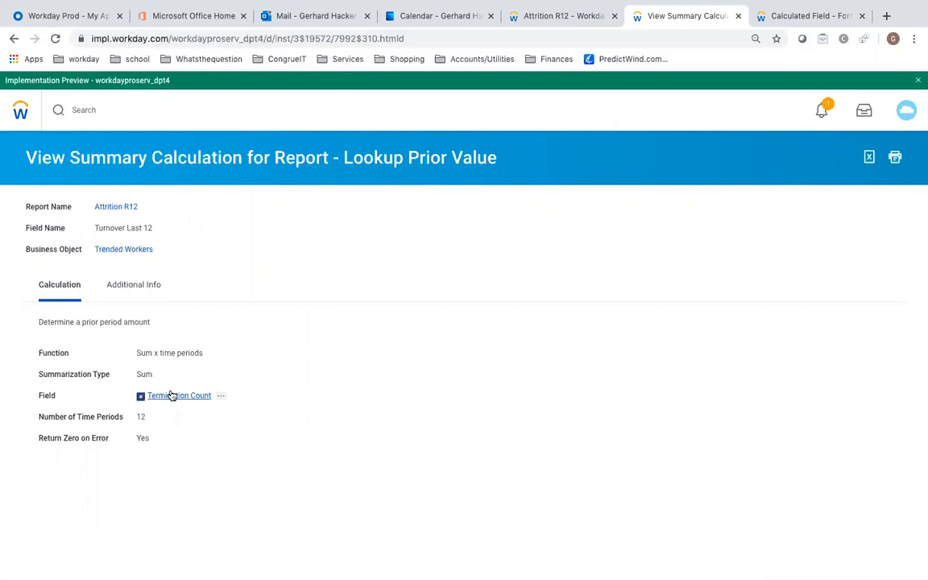
mouse_move(171, 396)
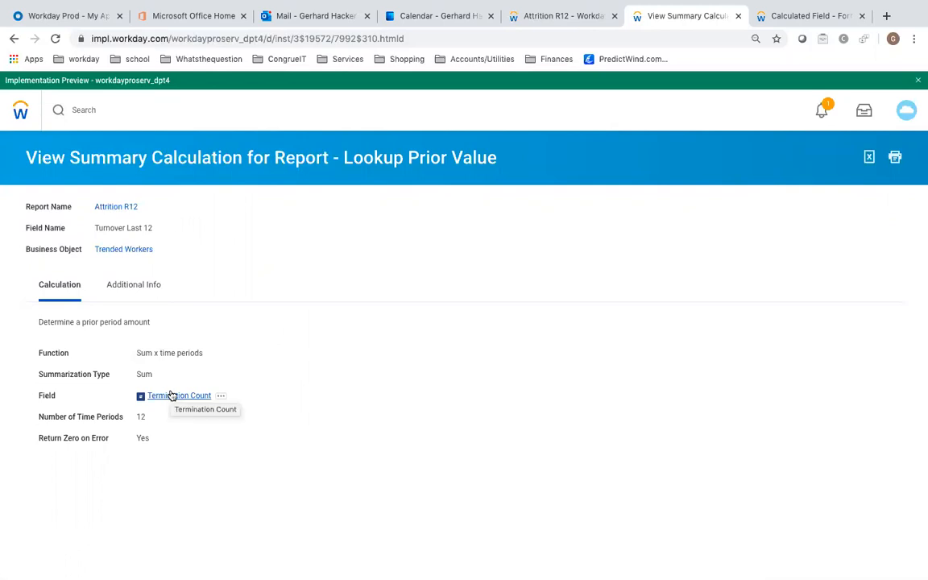
mouse_move(206, 148)
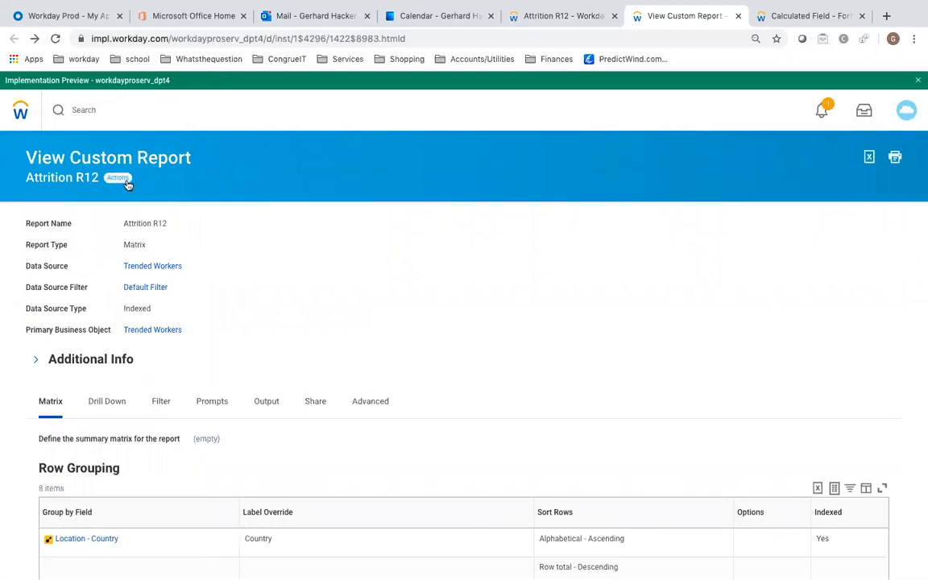
mouse_move(332, 190)
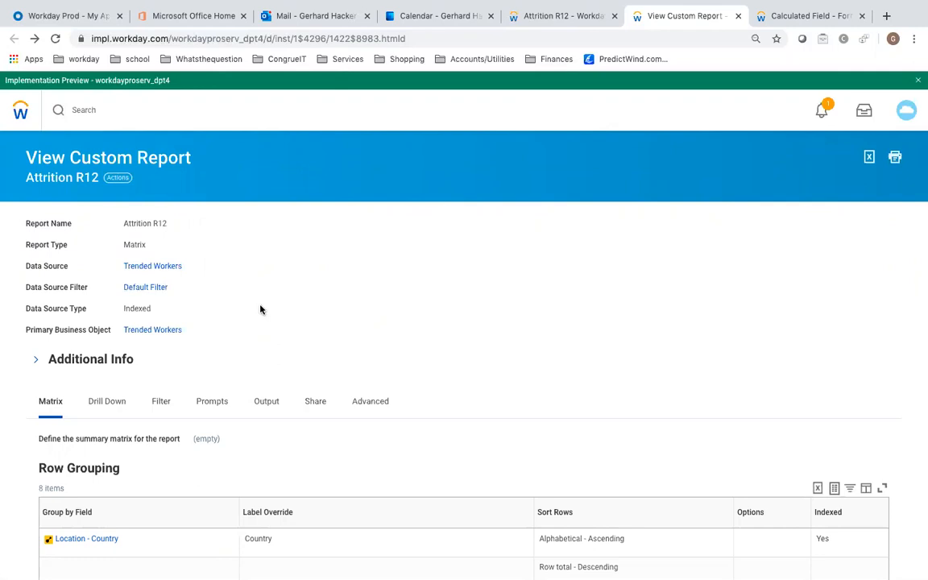
mouse_move(293, 166)
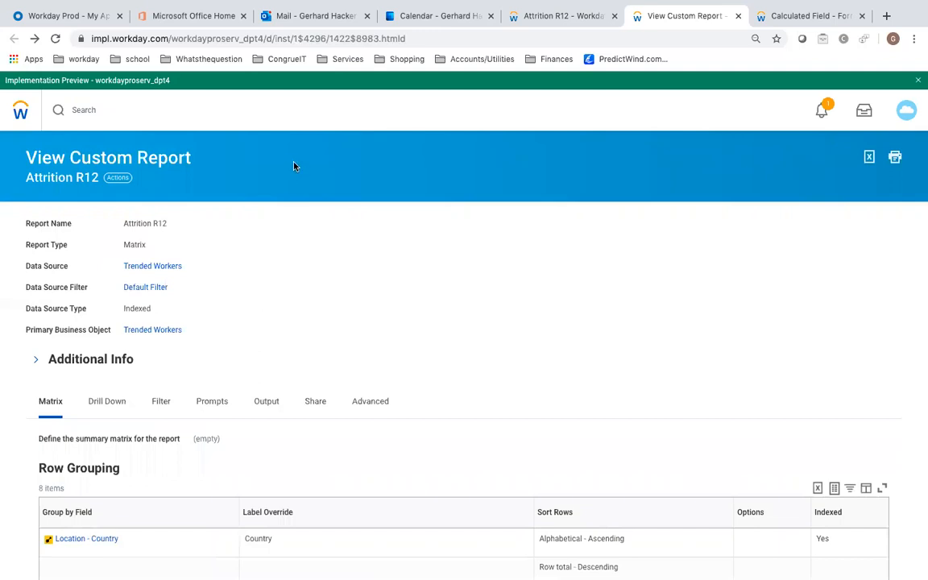